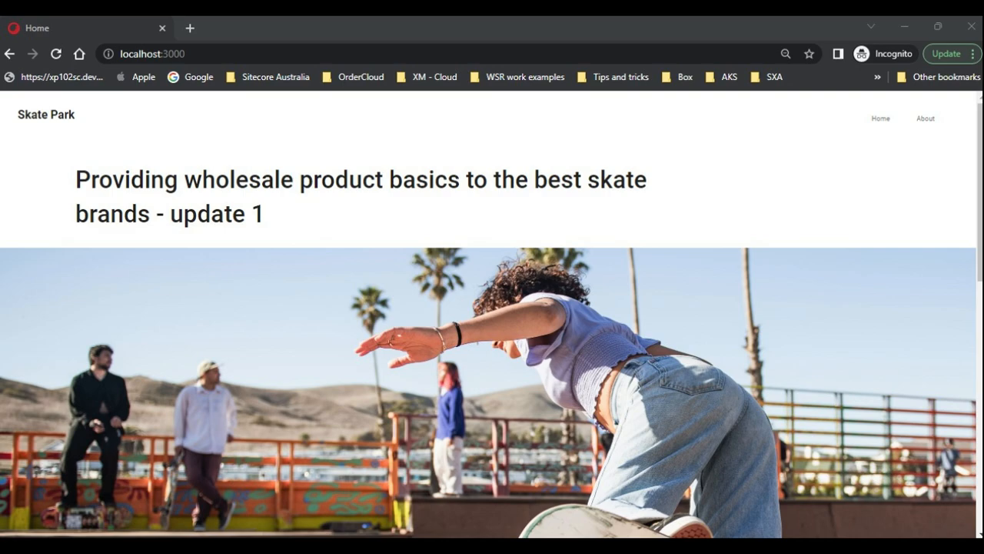
Open a terminal in the XM Cloud Projects folder and install the fs package
{"action": "left_click", "coordinate": [650, 540]}
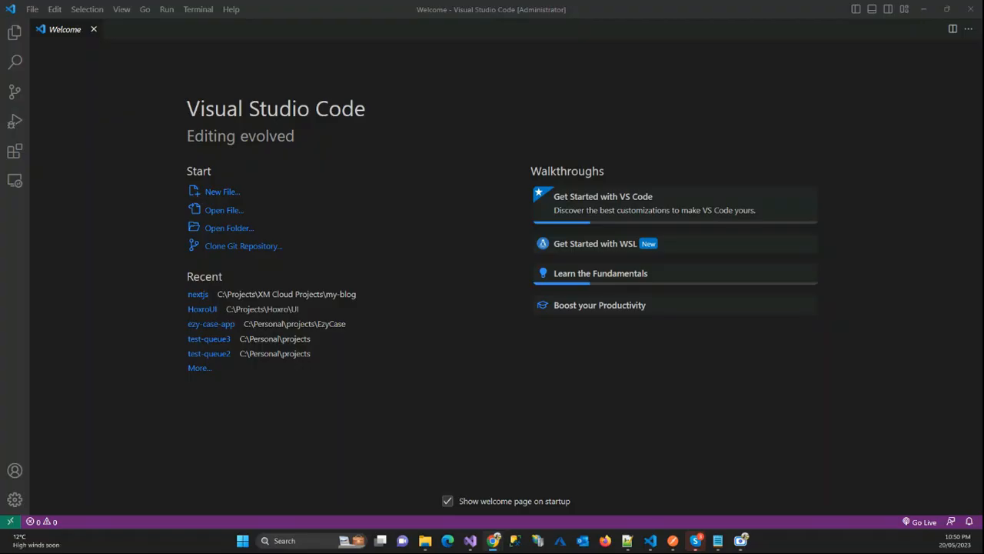
{"action": "mouse_move", "coordinate": [431, 363]}
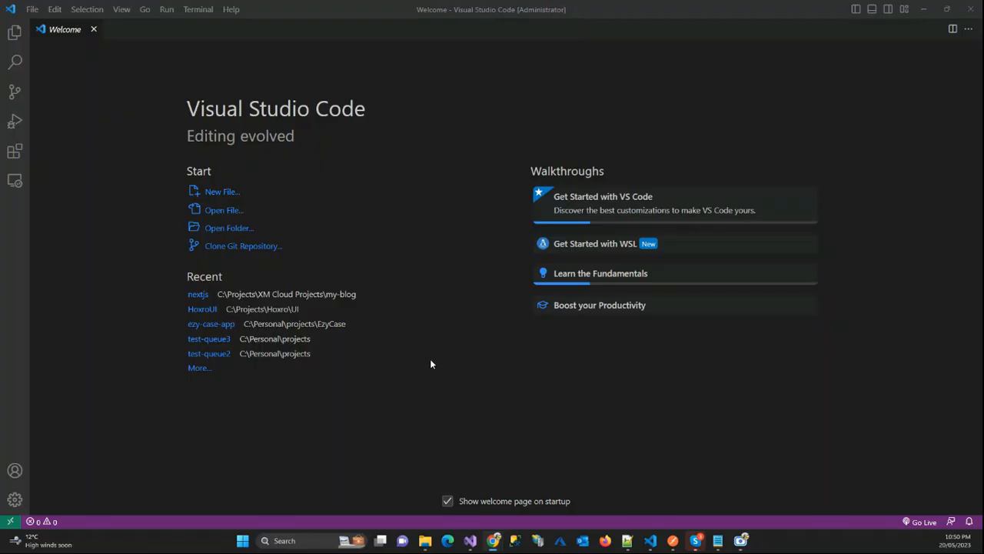
{"action": "mouse_move", "coordinate": [437, 382]}
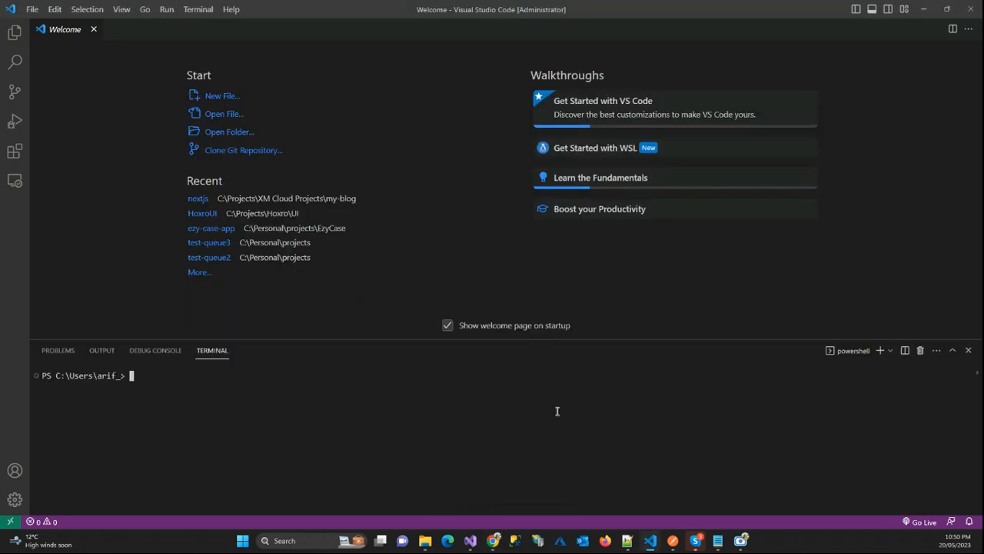
{"action": "type", "text": "cts> cd '.\\XM Cloud Projects\\"}
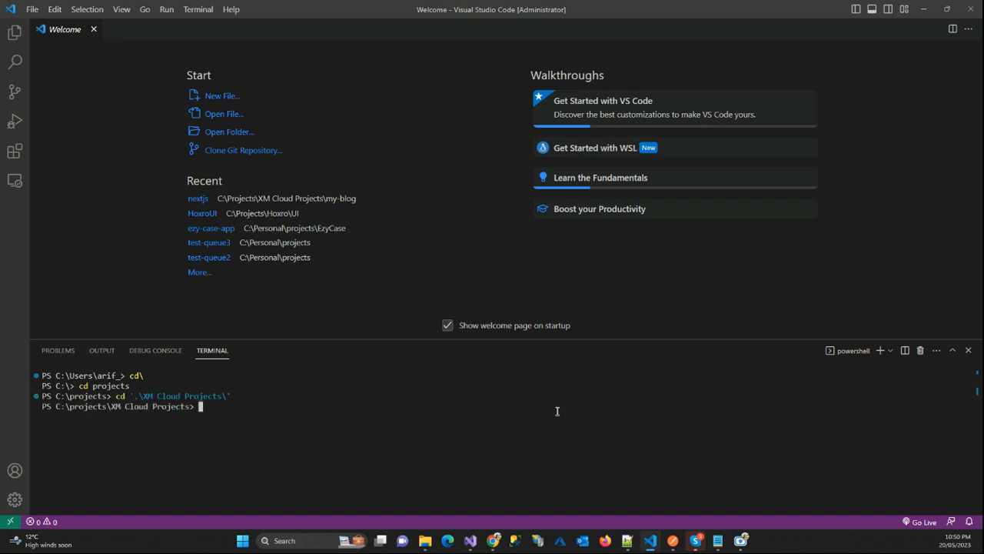
{"action": "type", "text": "md"}
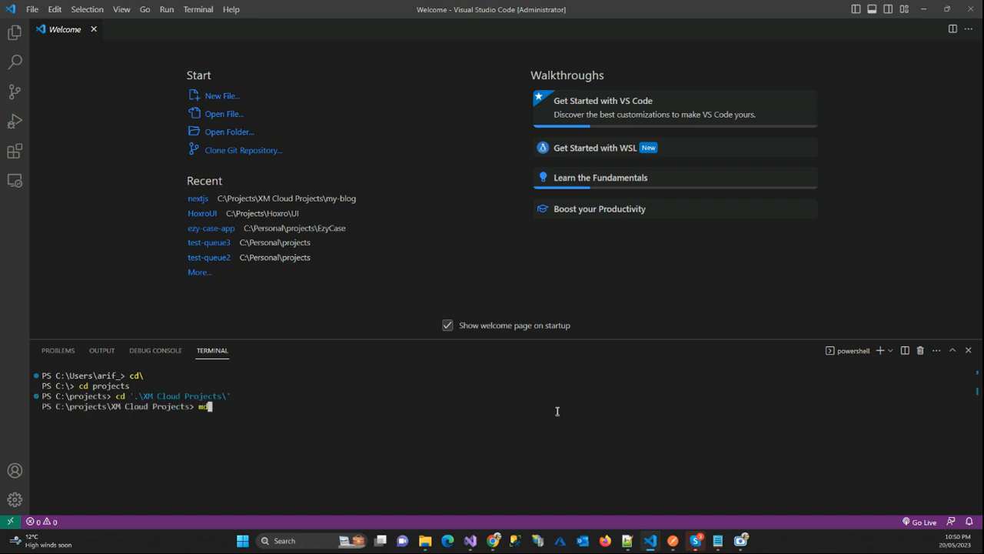
{"action": "type", "text": "cd '.\\XM Cloud Projects\\'"}
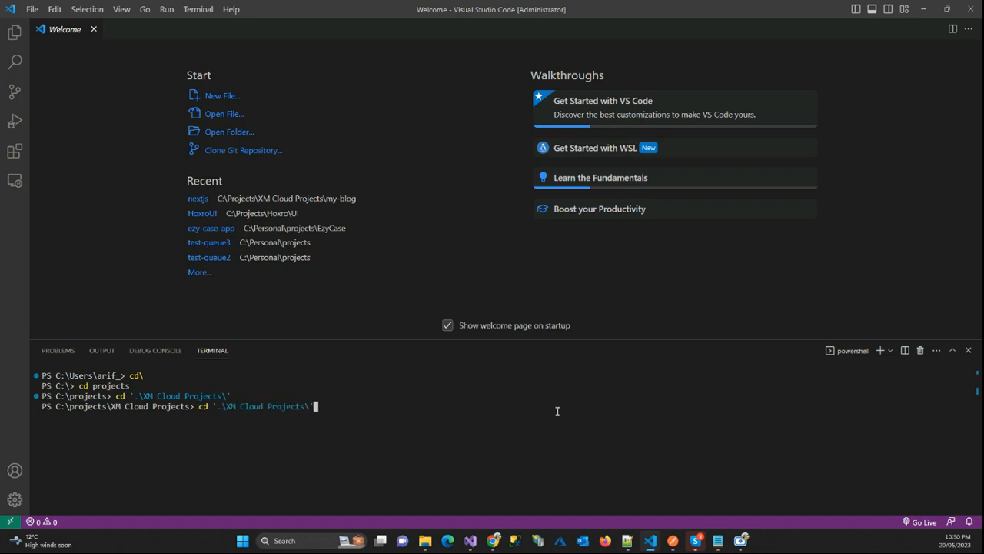
{"action": "type", "text": "npm i fs --save"}
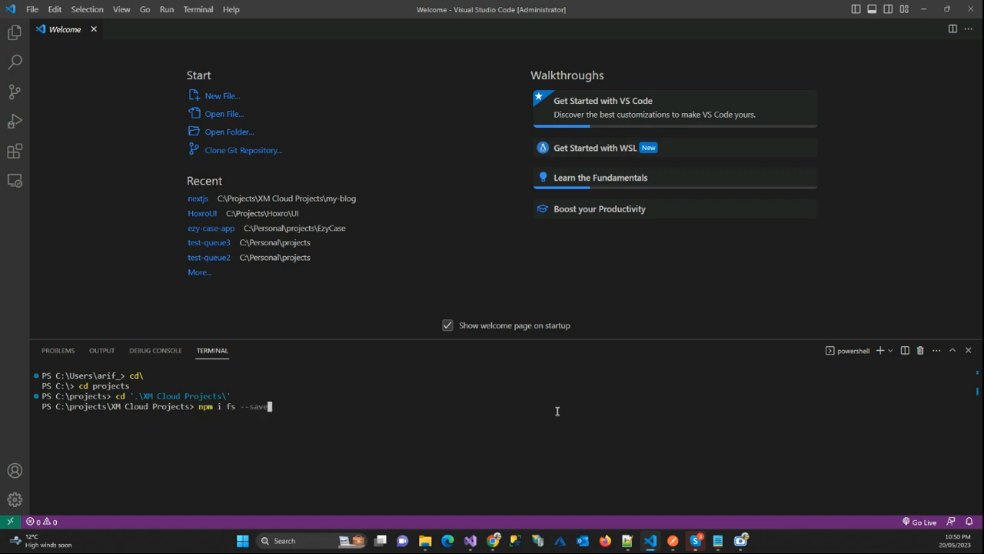
Run npm init sitecore-jss nextjs and enter my-blog as the app location
{"action": "type", "text": "npm init sitecore-jss nextjs"}
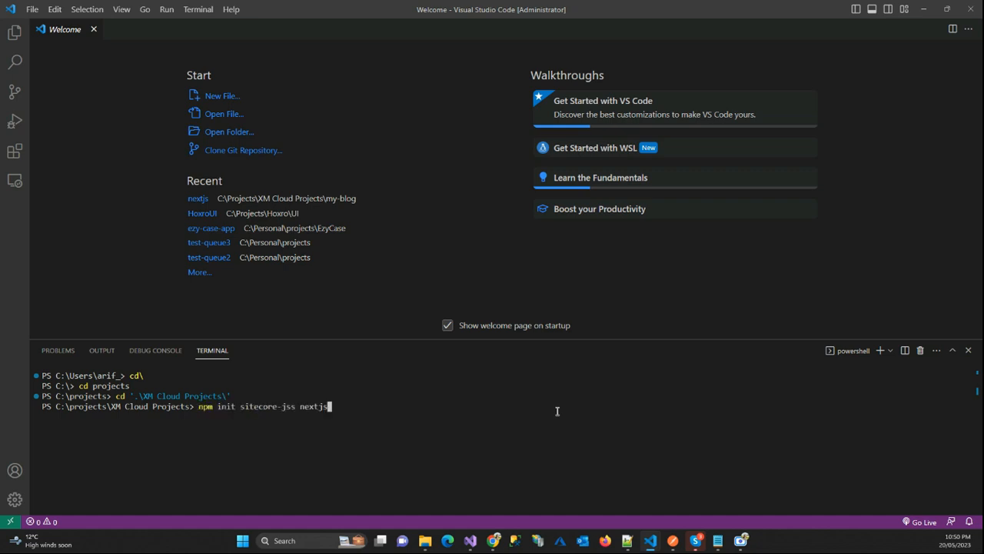
{"action": "key", "text": "Return"}
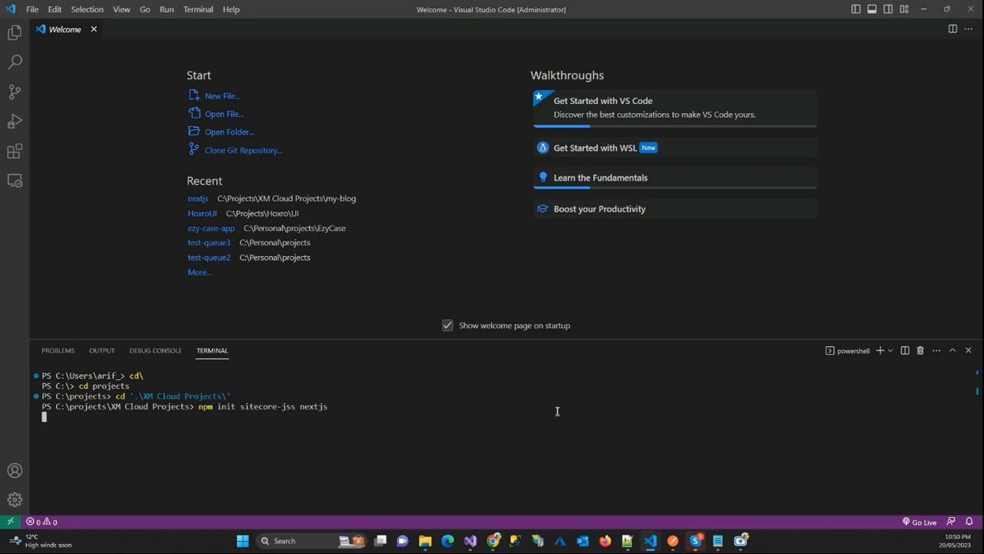
{"action": "key", "text": "Return"}
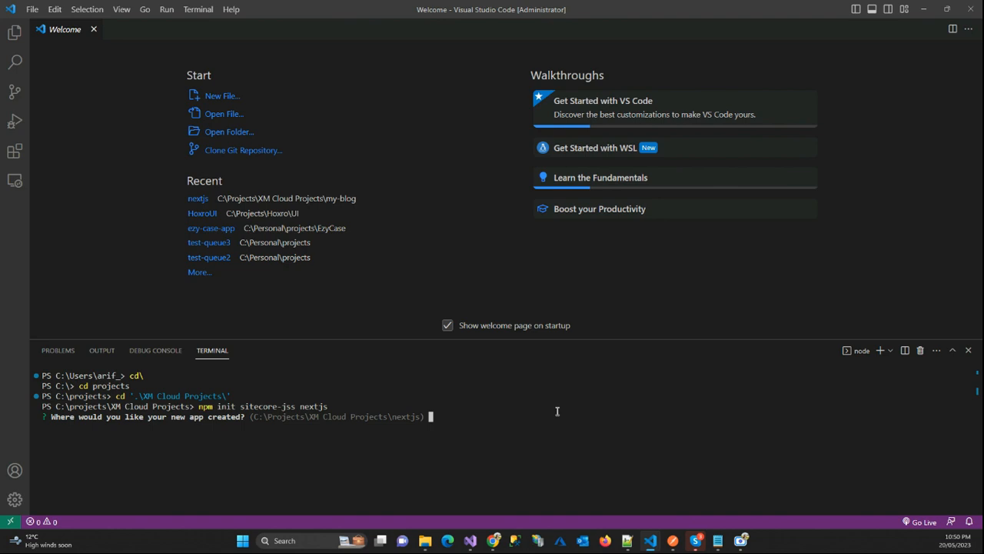
{"action": "type", "text": "m"}
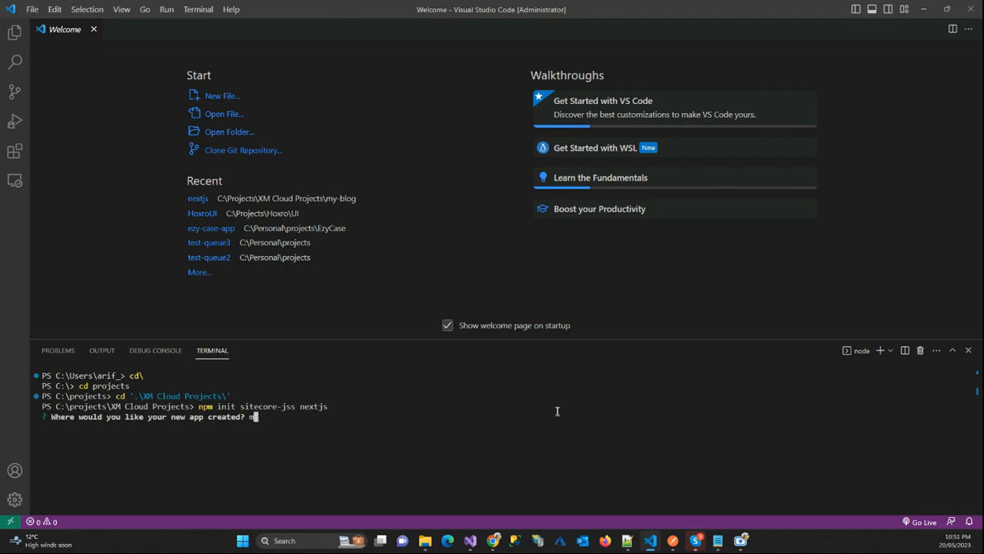
{"action": "type", "text": "my-blog"}
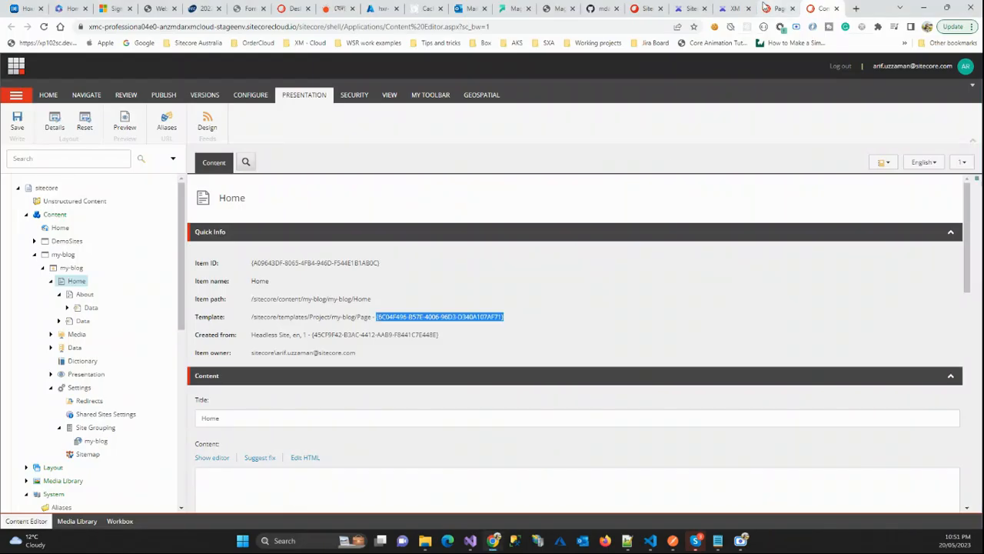
Open the my-blog site settings from the XM Cloud Sites list
{"action": "left_click", "coordinate": [683, 9]}
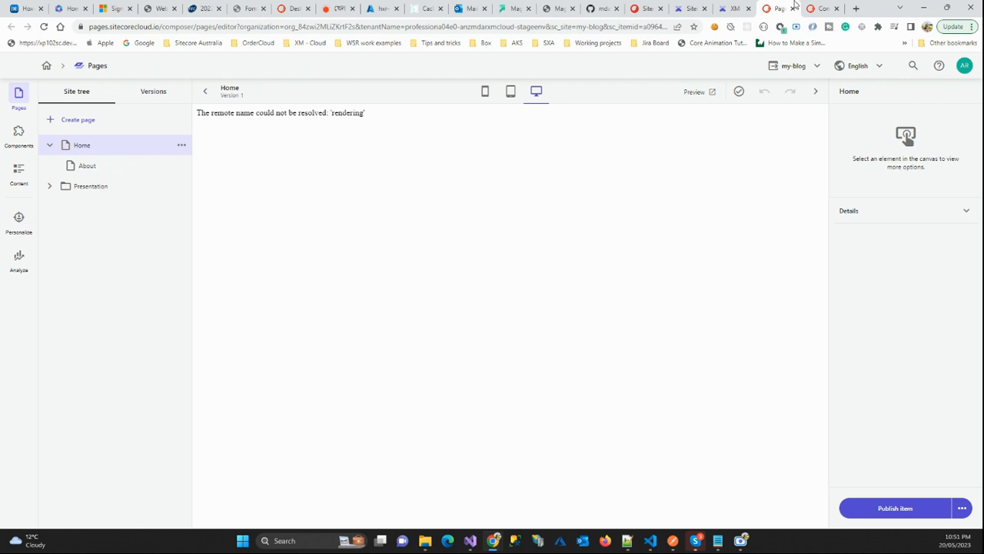
{"action": "left_click", "coordinate": [822, 9]}
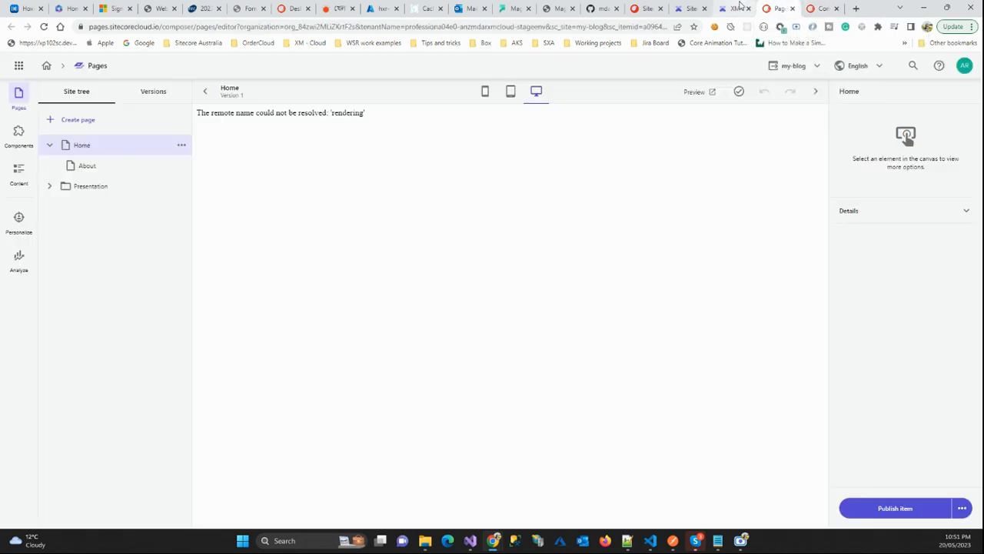
{"action": "left_click", "coordinate": [734, 8]}
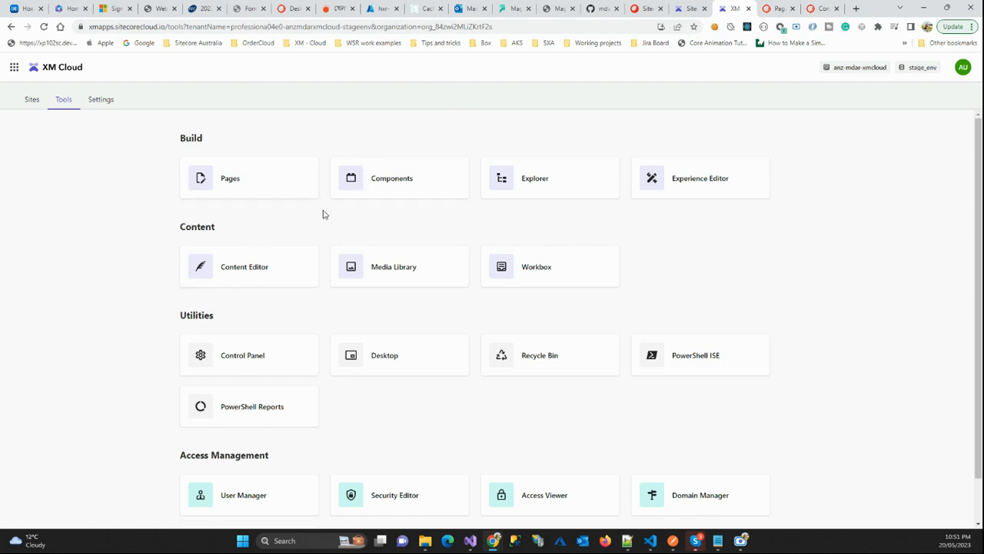
{"action": "left_click", "coordinate": [31, 99]}
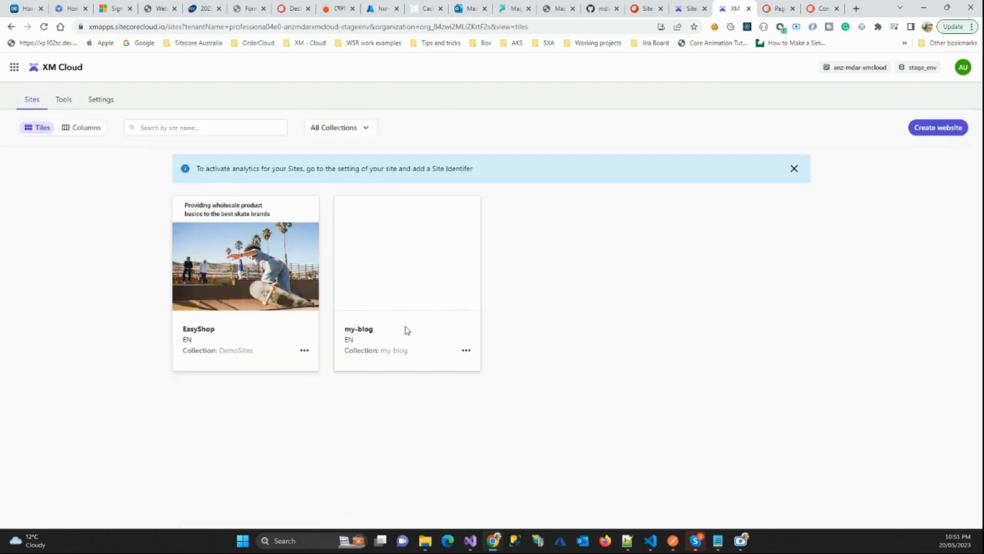
{"action": "left_click", "coordinate": [466, 350]}
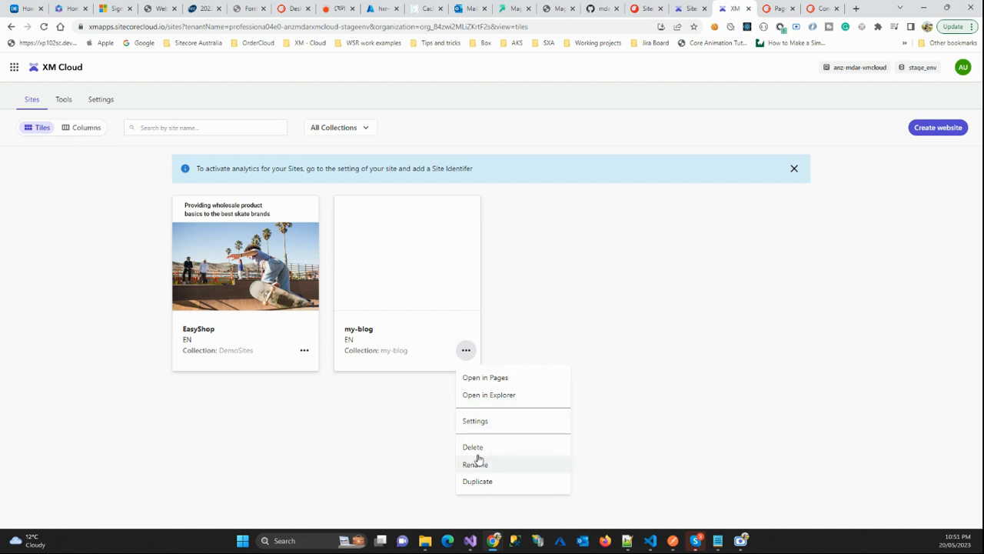
{"action": "left_click", "coordinate": [475, 421]}
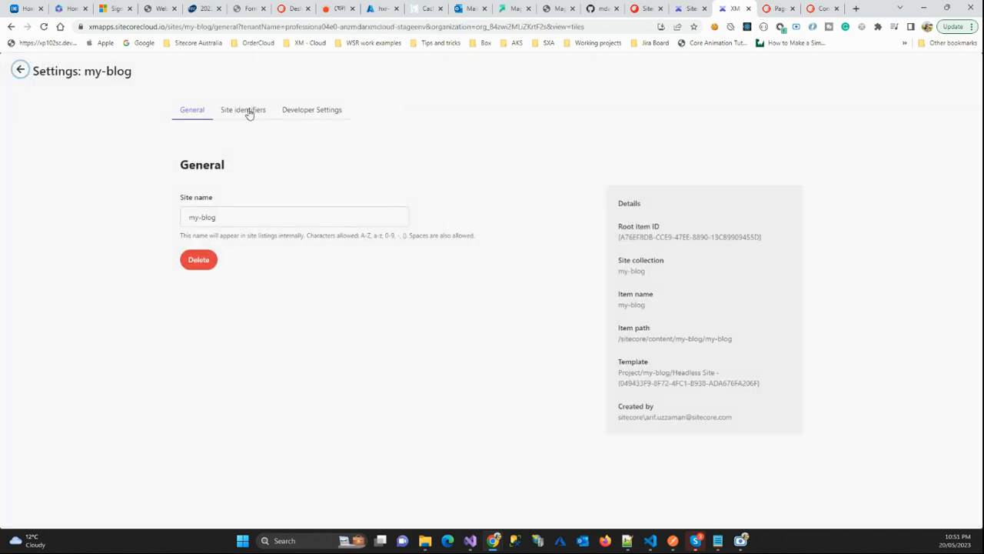
Show Developer Settings, dismiss the authorization error, and generate an API key
{"action": "left_click", "coordinate": [311, 110]}
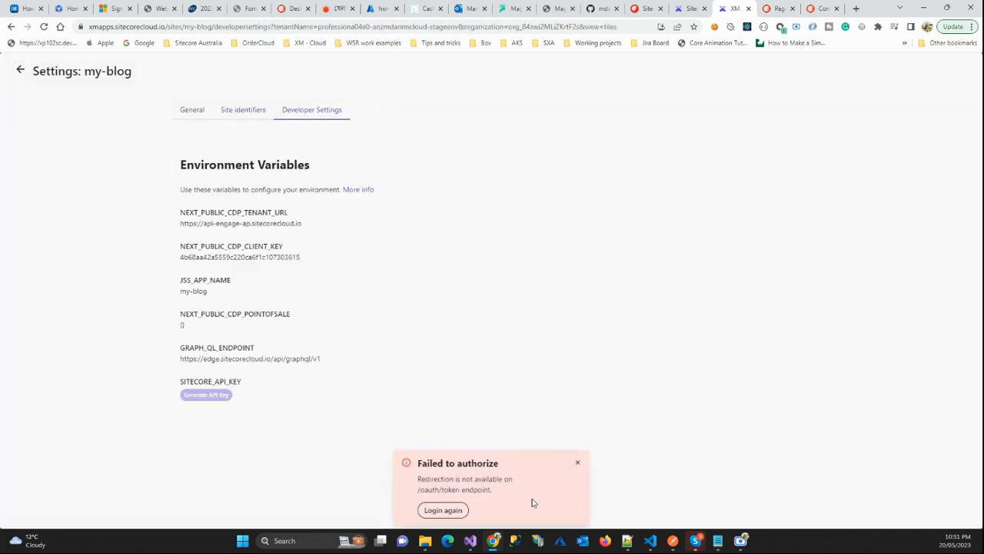
{"action": "left_click", "coordinate": [577, 462]}
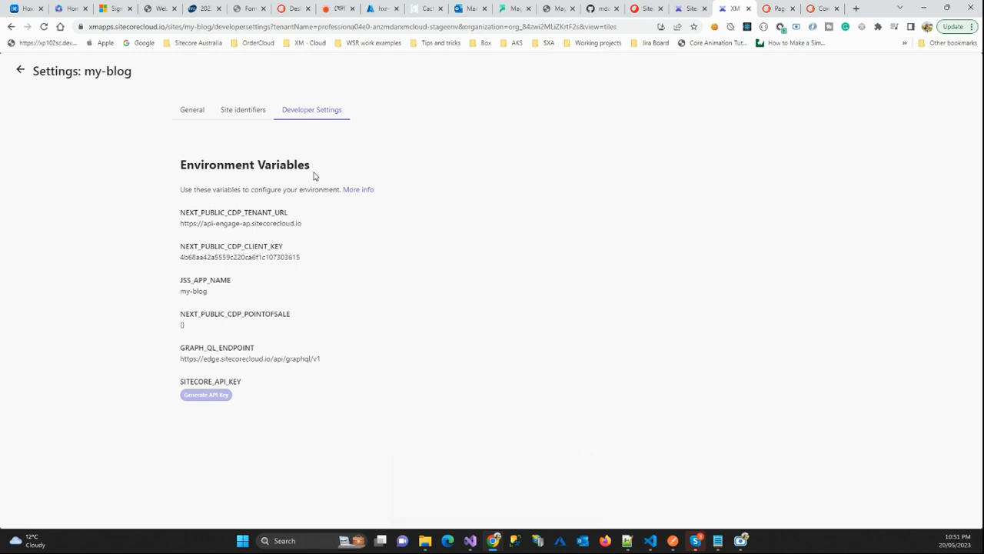
{"action": "mouse_move", "coordinate": [181, 134]}
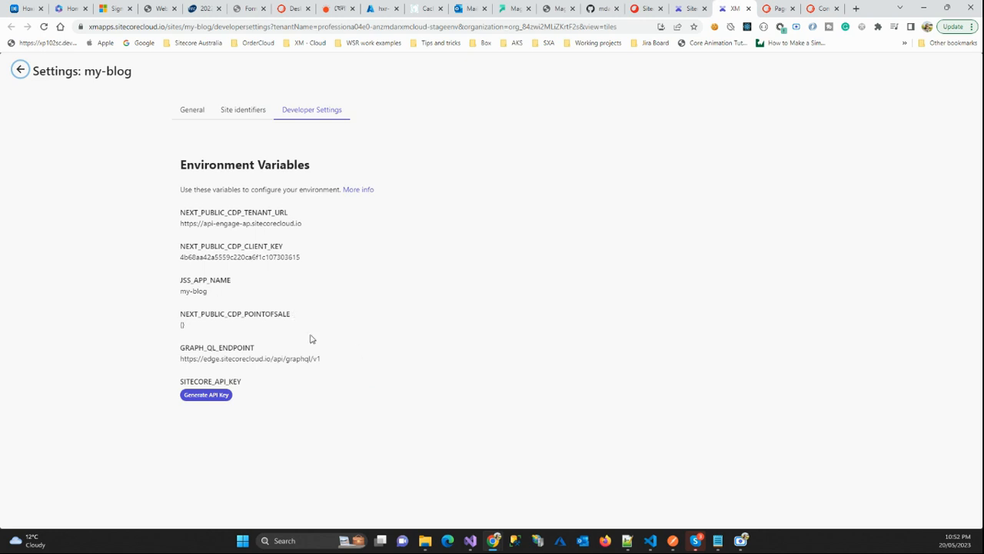
{"action": "left_click", "coordinate": [206, 395]}
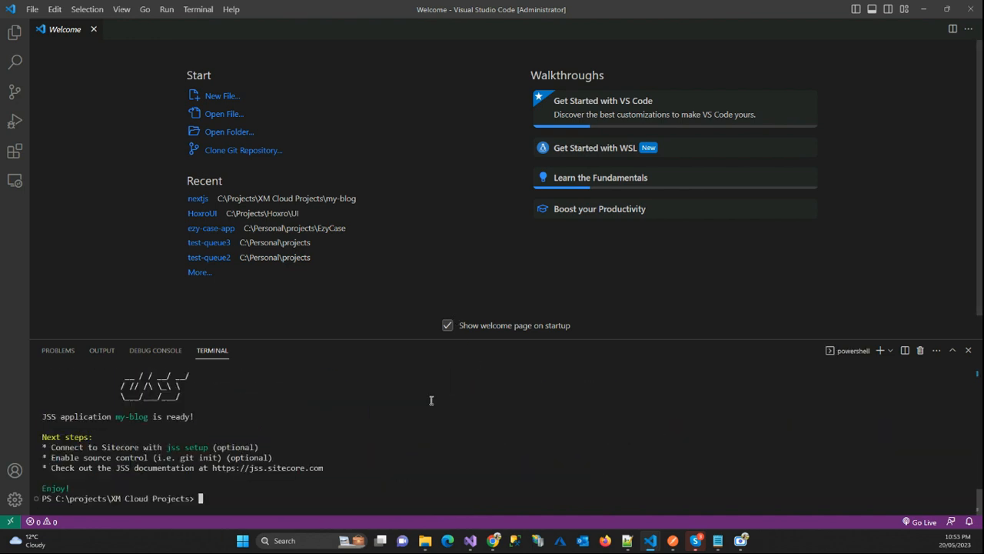
Open the my-blog folder in VS Code, close the old window, and create .env.local
{"action": "type", "text": "cd"}
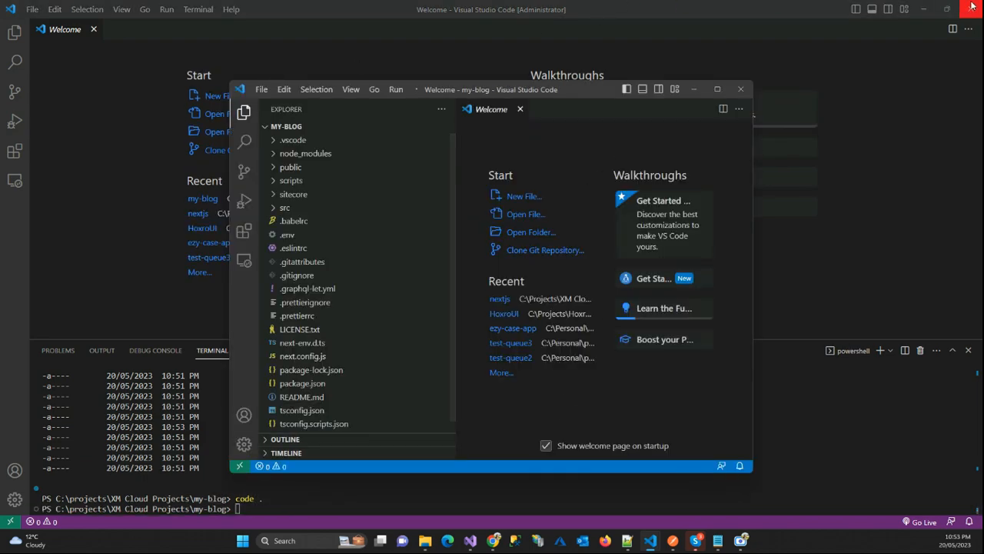
{"action": "left_click", "coordinate": [717, 88]}
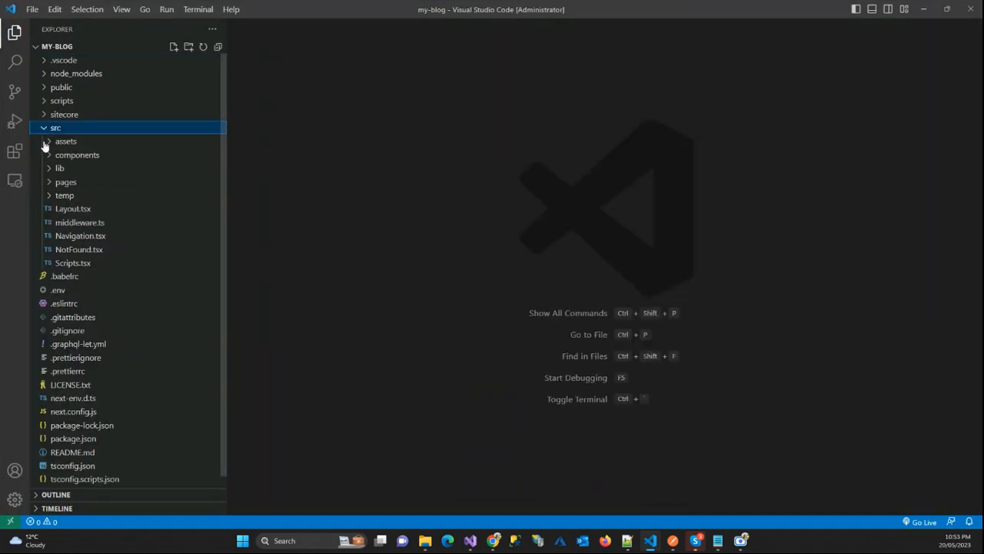
{"action": "left_click", "coordinate": [58, 290]}
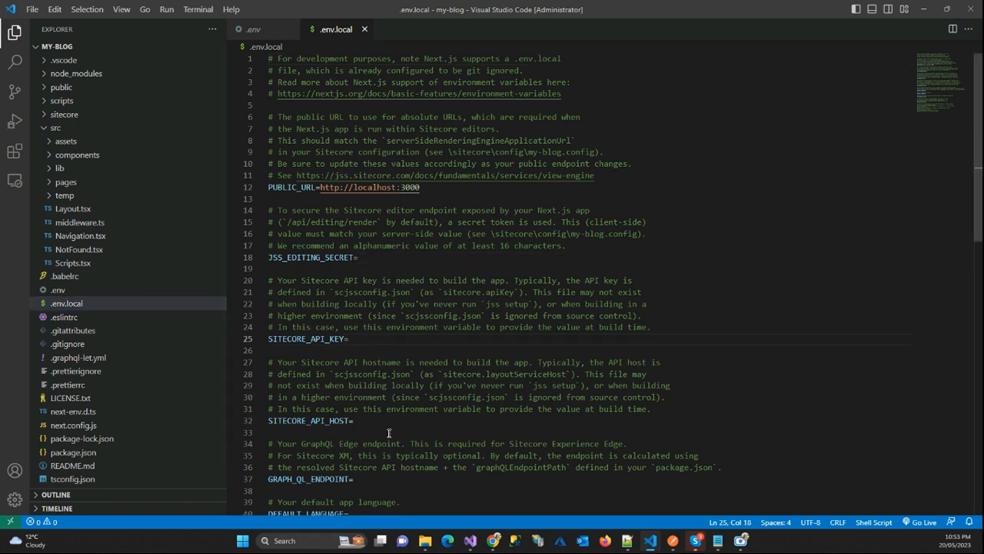
Set JSS_APP_NAME to my-blog in .env.local, matching the name in package.json
{"action": "key", "text": "enter"}
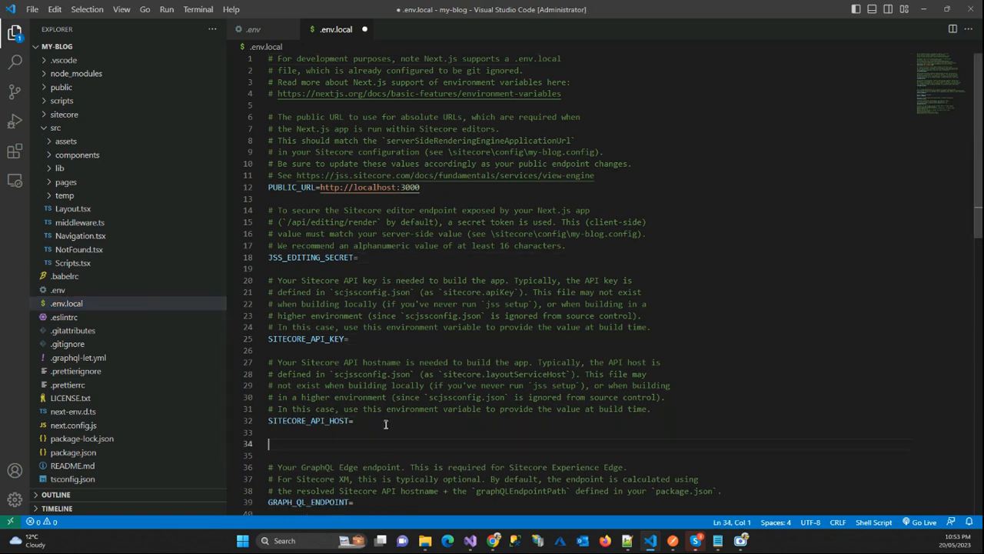
{"action": "type", "text": "JSS_APP_NAME"}
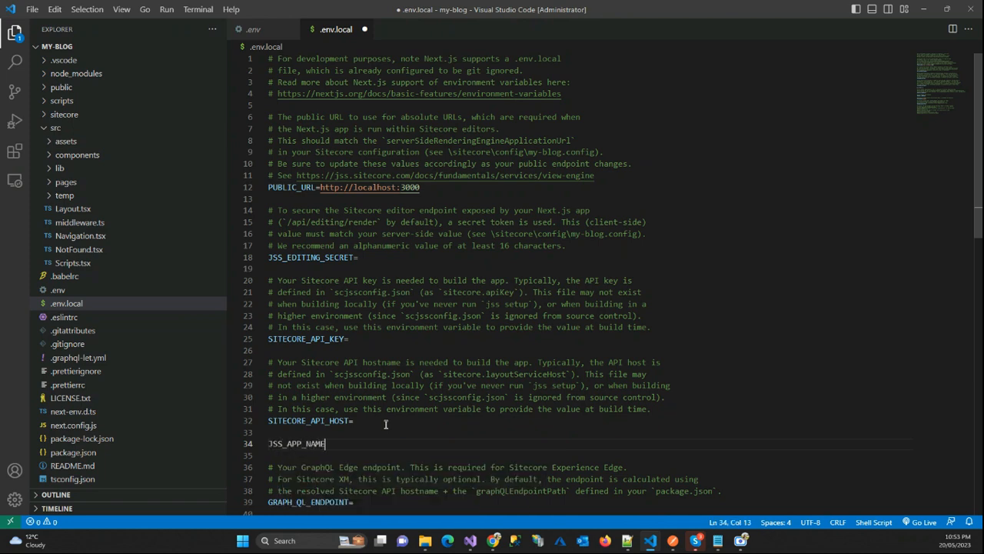
{"action": "type", "text": "="}
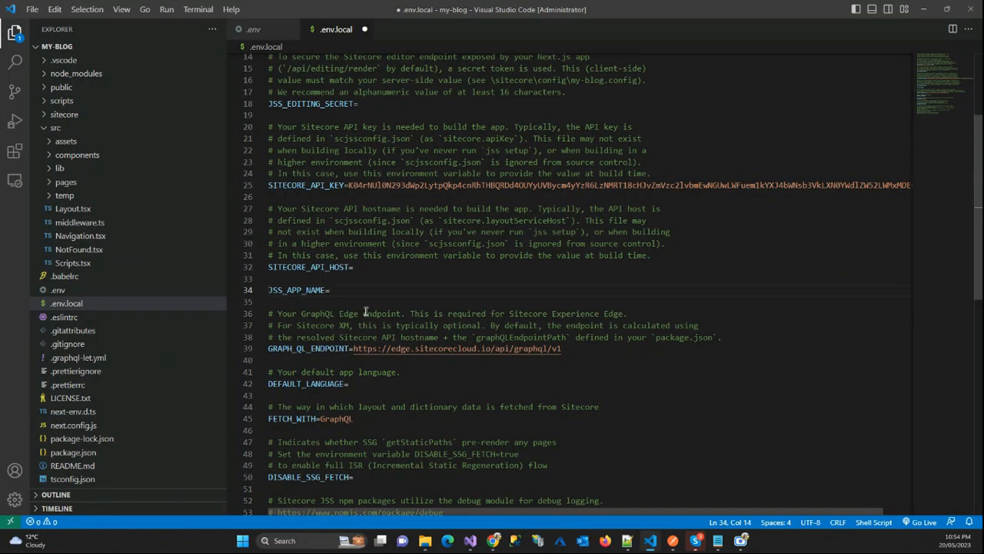
{"action": "type", "text": "my-blog"}
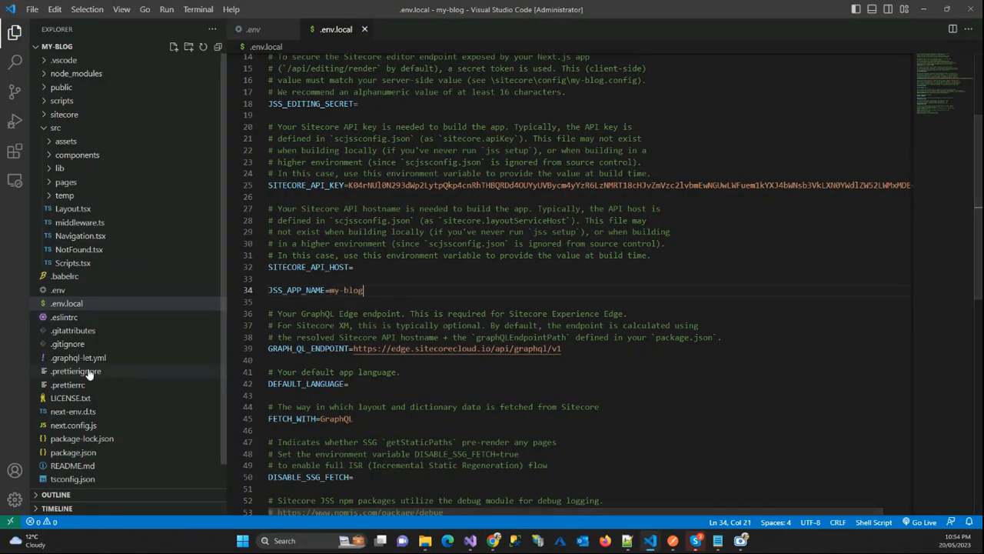
{"action": "left_click", "coordinate": [73, 452]}
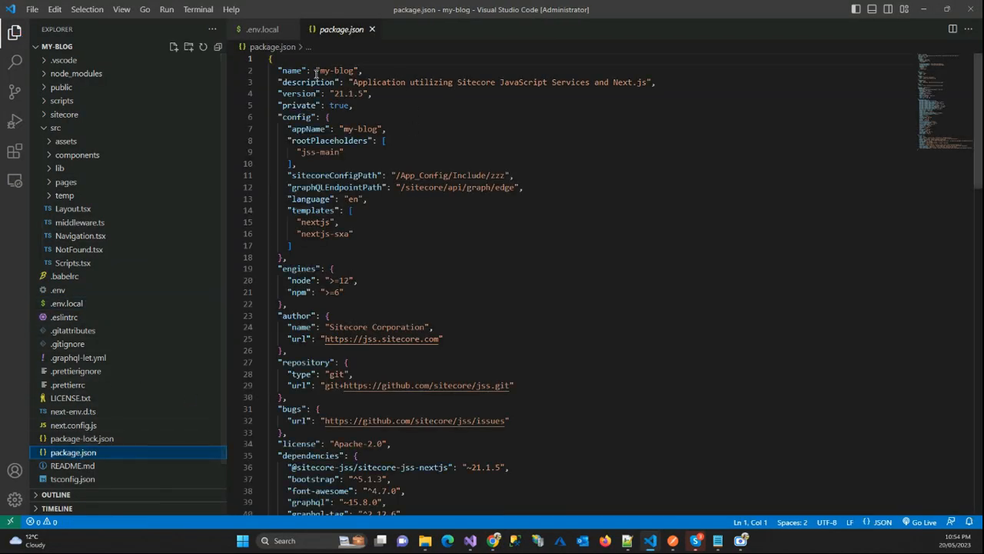
{"action": "double_click", "coordinate": [337, 70]}
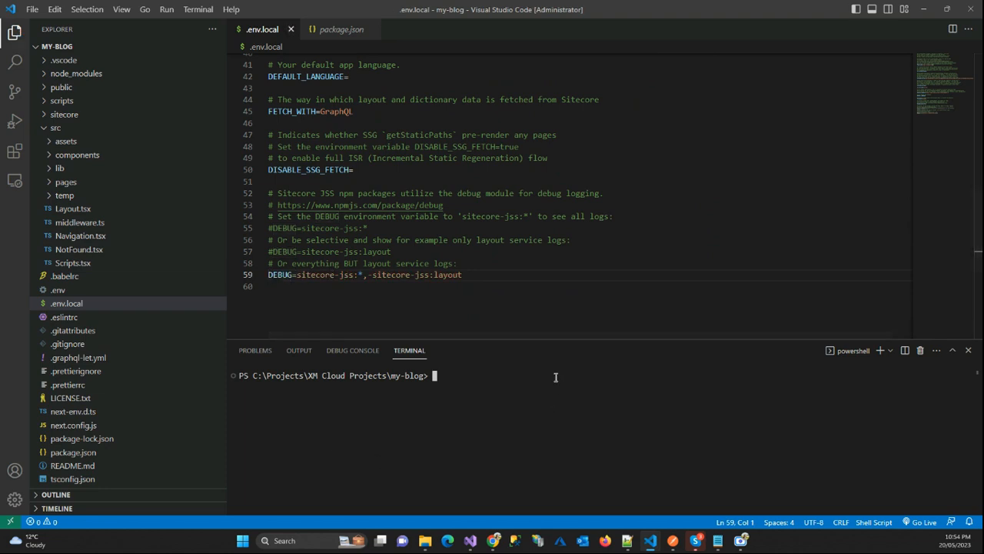
Install packages with npm i and launch the app with jss start:connected
{"action": "type", "text": "npm i"}
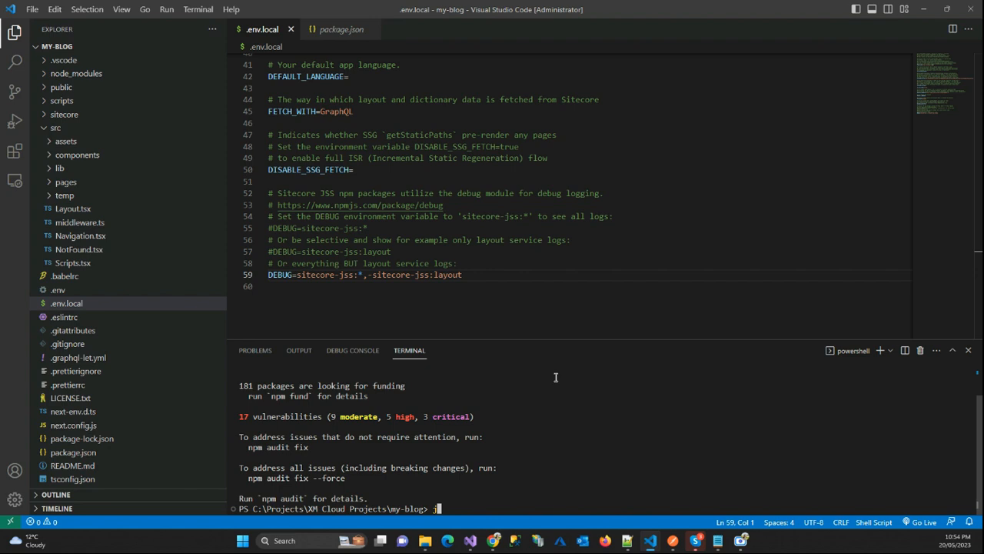
{"action": "type", "text": "ss start:co"}
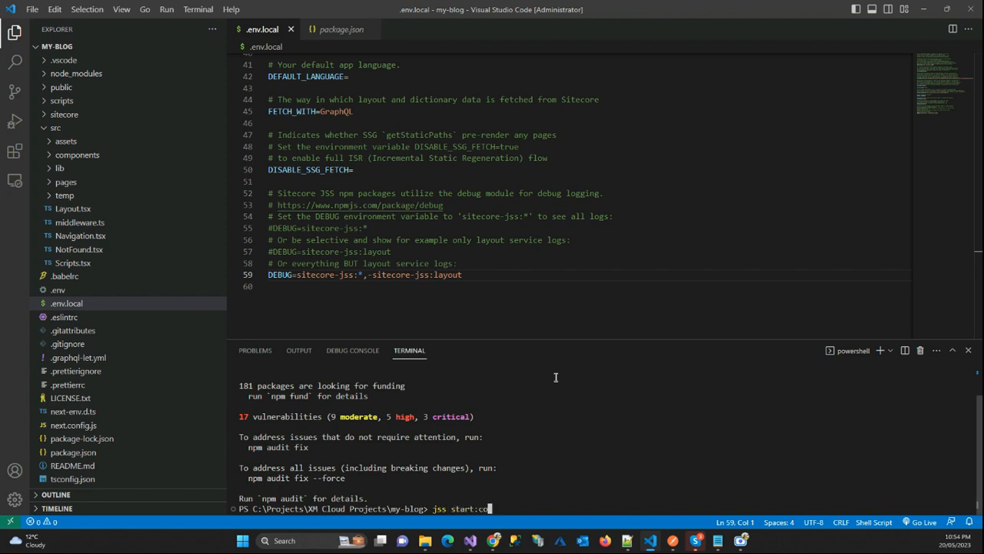
{"action": "key", "text": "Return"}
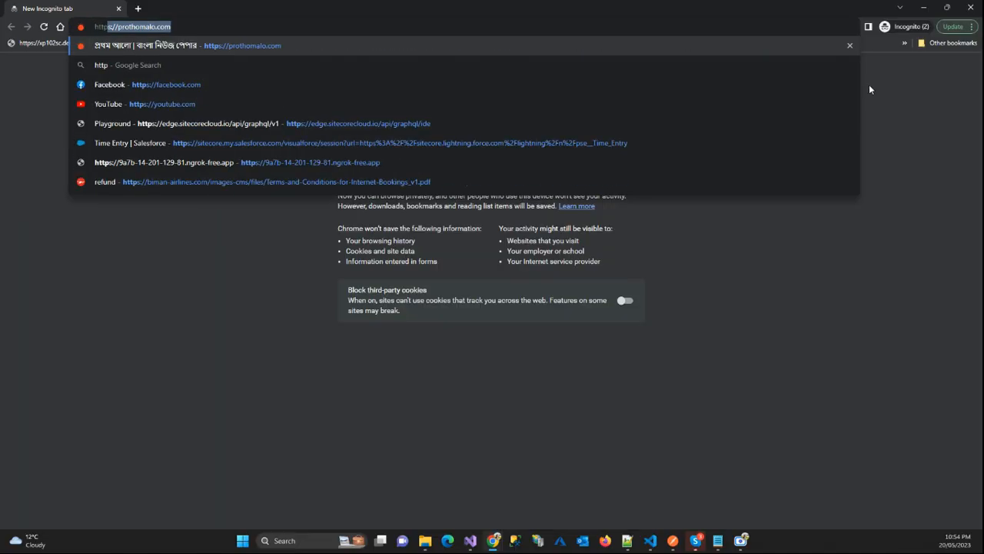
Load the local app in the browser and select 'layout' in the server error
{"action": "type", "text": "http://localhost:4200/lms/login"}
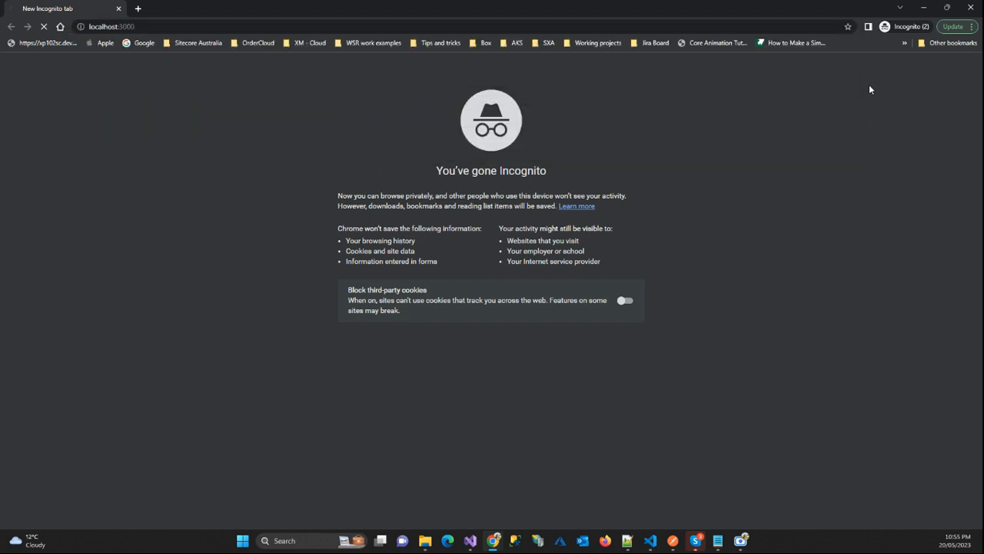
{"action": "mouse_move", "coordinate": [859, 74]}
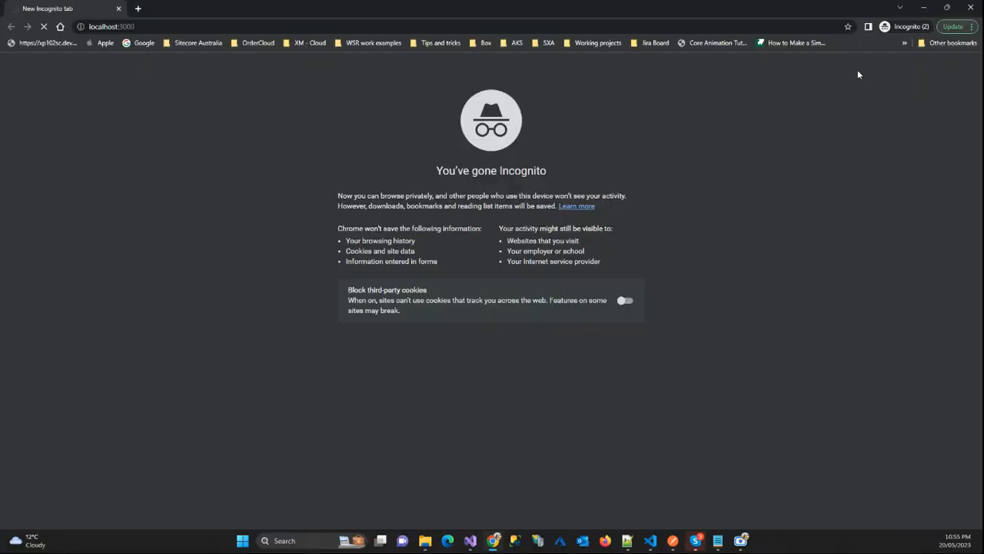
{"action": "mouse_move", "coordinate": [569, 535]}
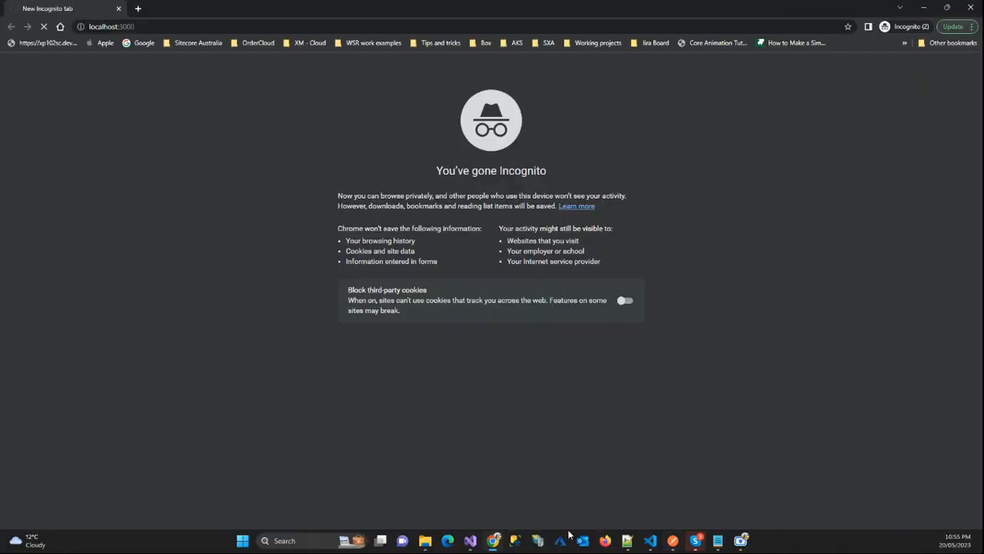
{"action": "mouse_move", "coordinate": [613, 538]}
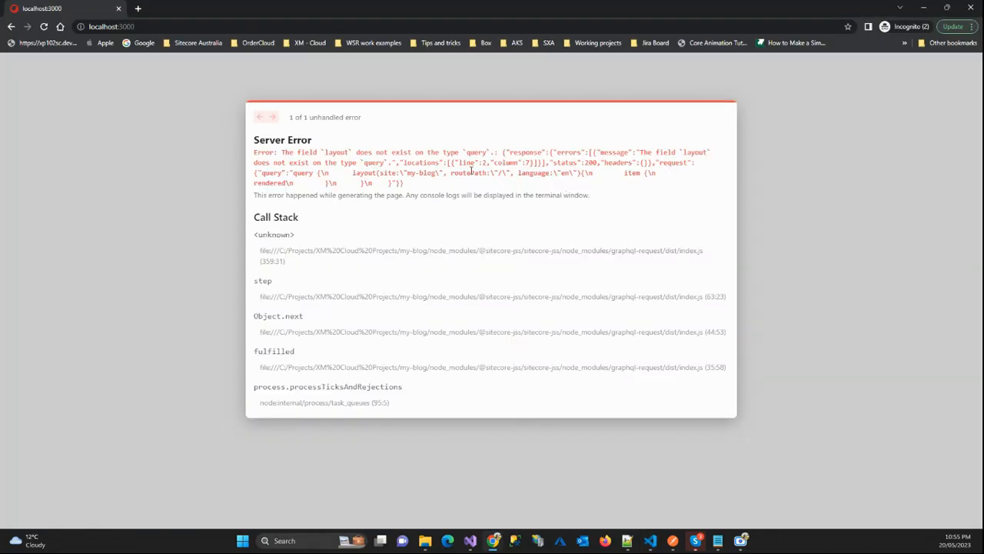
{"action": "double_click", "coordinate": [423, 162]}
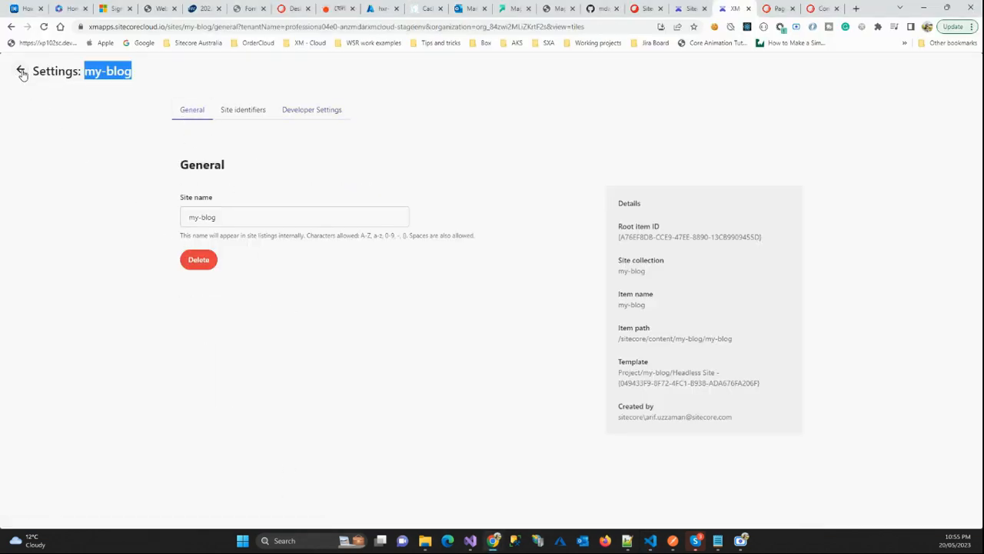
View my-blog's site identifiers, then open Content Editor and expand the Home item
{"action": "left_click", "coordinate": [243, 109]}
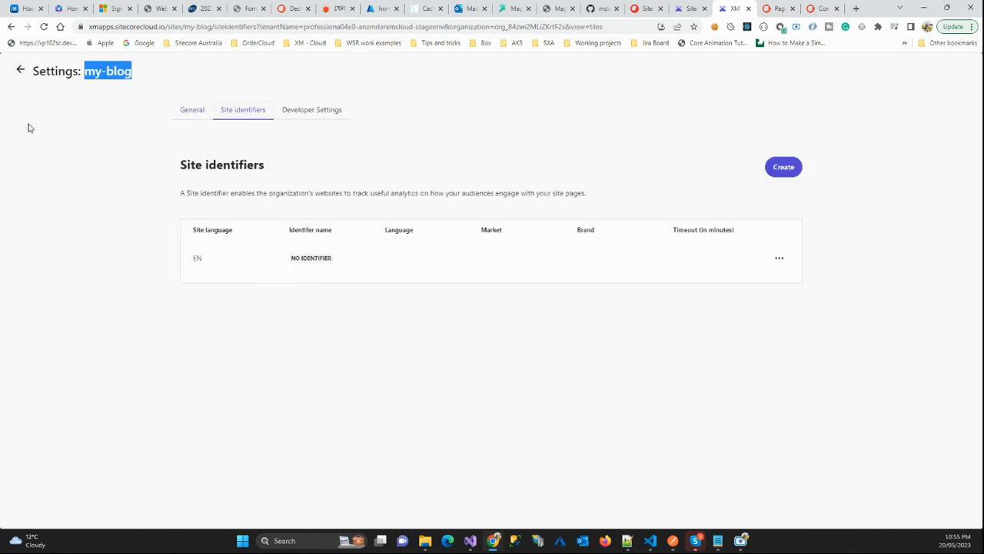
{"action": "left_click", "coordinate": [20, 69]}
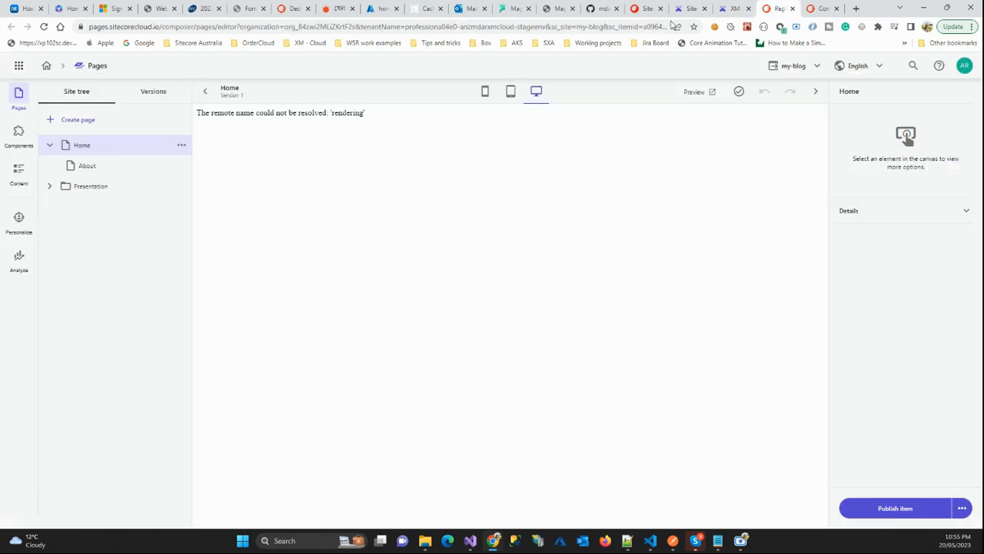
{"action": "left_click", "coordinate": [823, 9]}
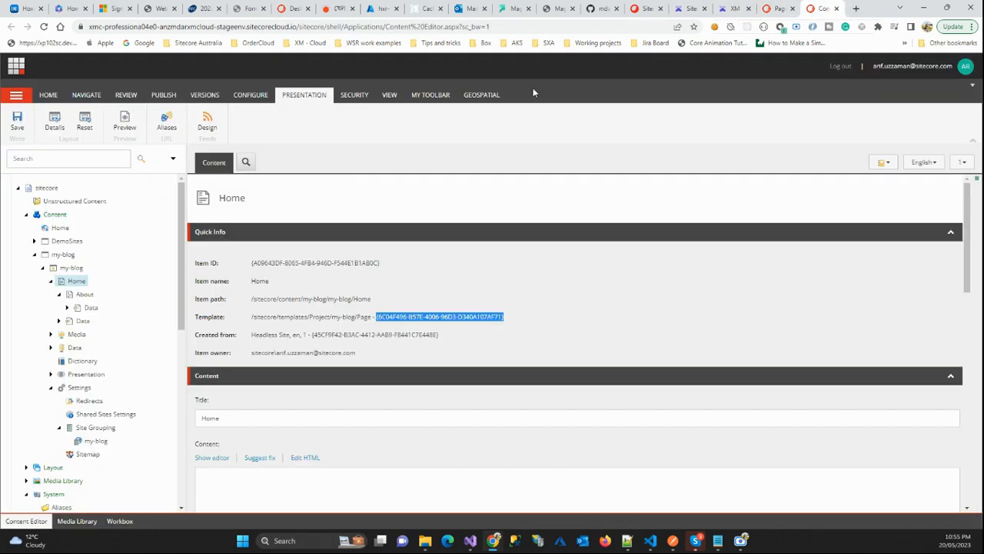
{"action": "left_click", "coordinate": [71, 267]}
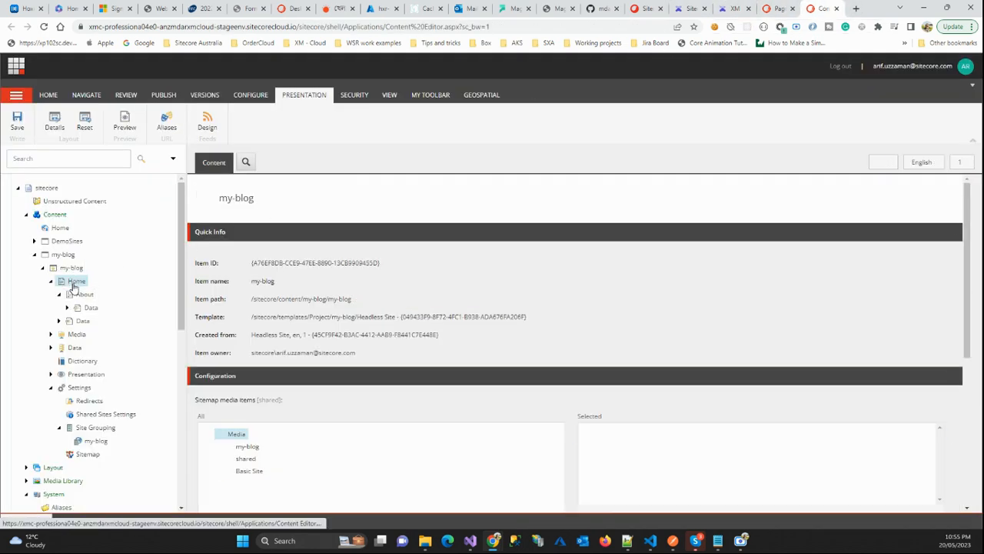
{"action": "left_click", "coordinate": [76, 280]}
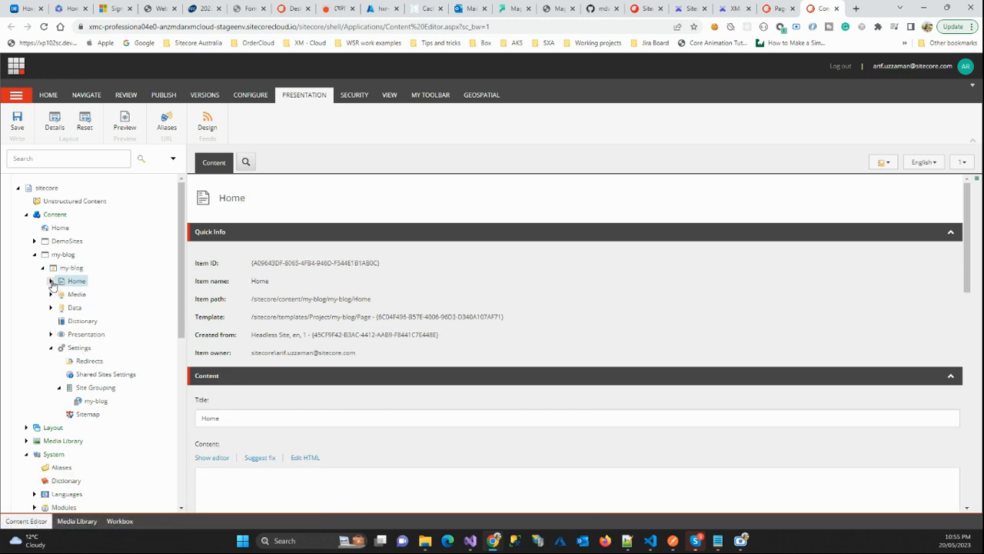
{"action": "left_click", "coordinate": [51, 281]}
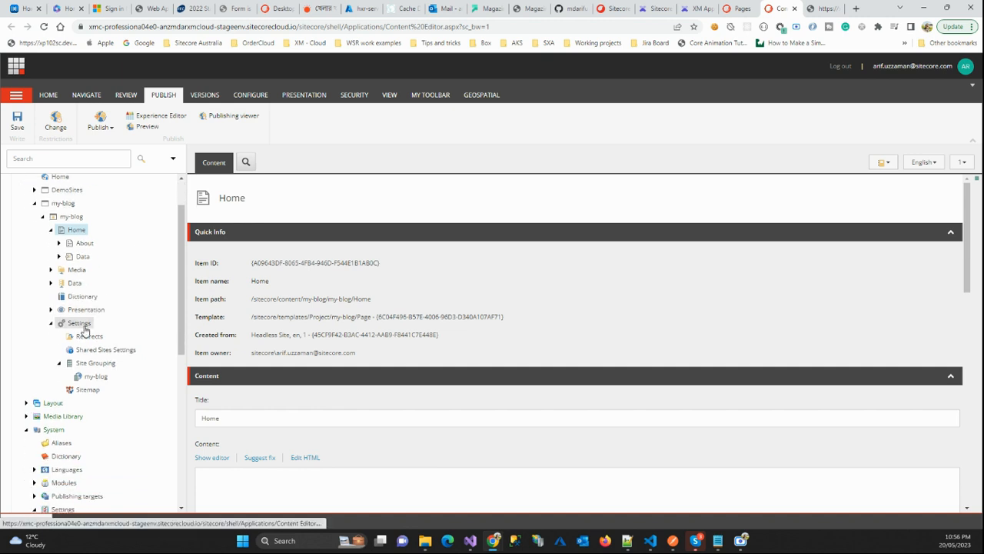
{"action": "left_click", "coordinate": [78, 322]}
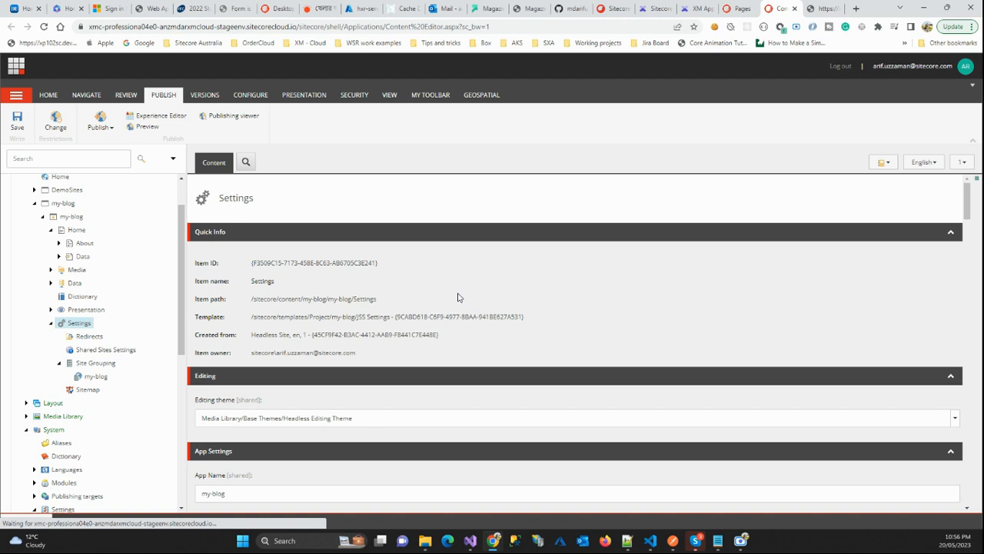
{"action": "scroll", "scroll_direction": "down", "scroll_amount": 3}
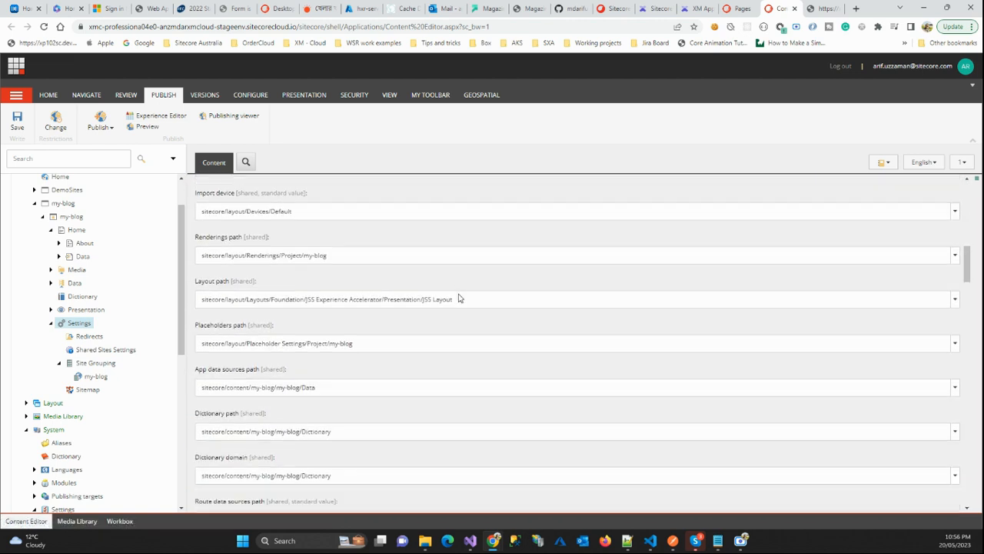
{"action": "scroll", "scroll_direction": "down", "scroll_amount": 3}
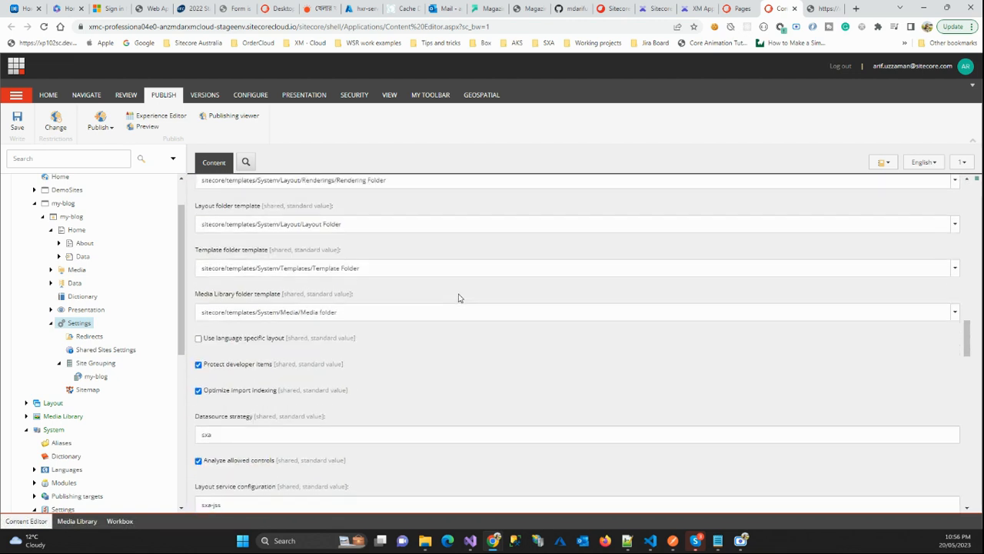
{"action": "scroll", "scroll_direction": "down", "scroll_amount": 3}
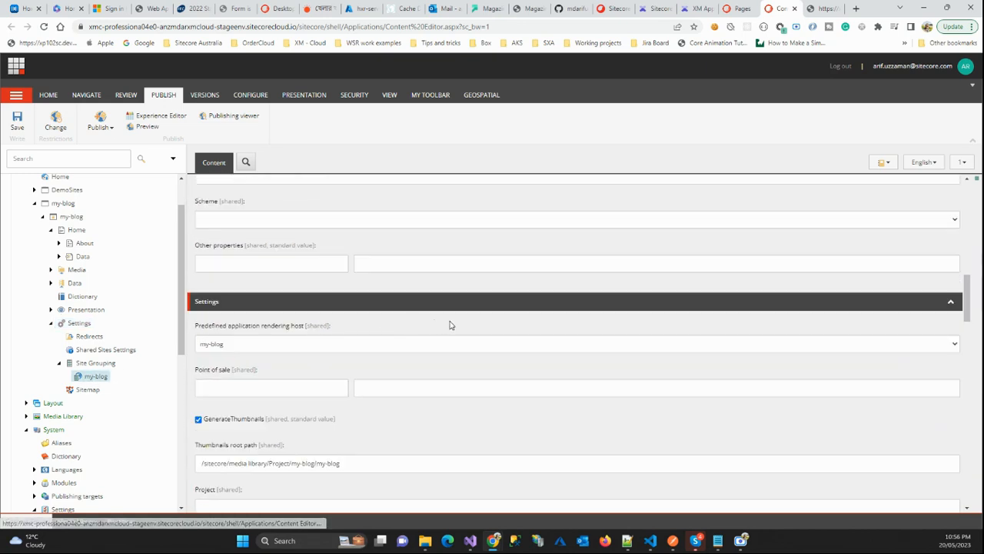
{"action": "scroll", "scroll_direction": "up", "scroll_amount": 3}
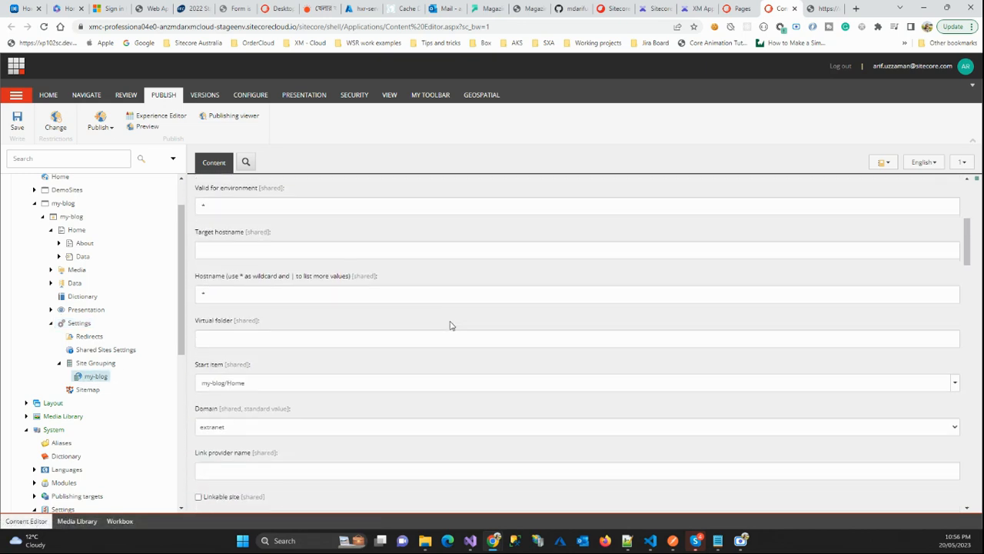
{"action": "scroll", "scroll_direction": "down", "scroll_amount": 3}
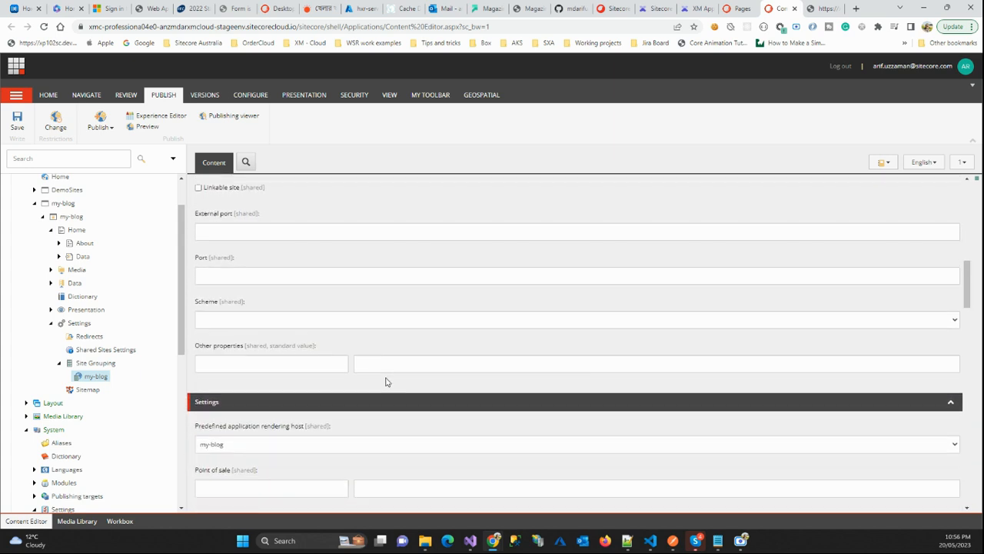
{"action": "scroll", "scroll_direction": "down", "scroll_amount": 3}
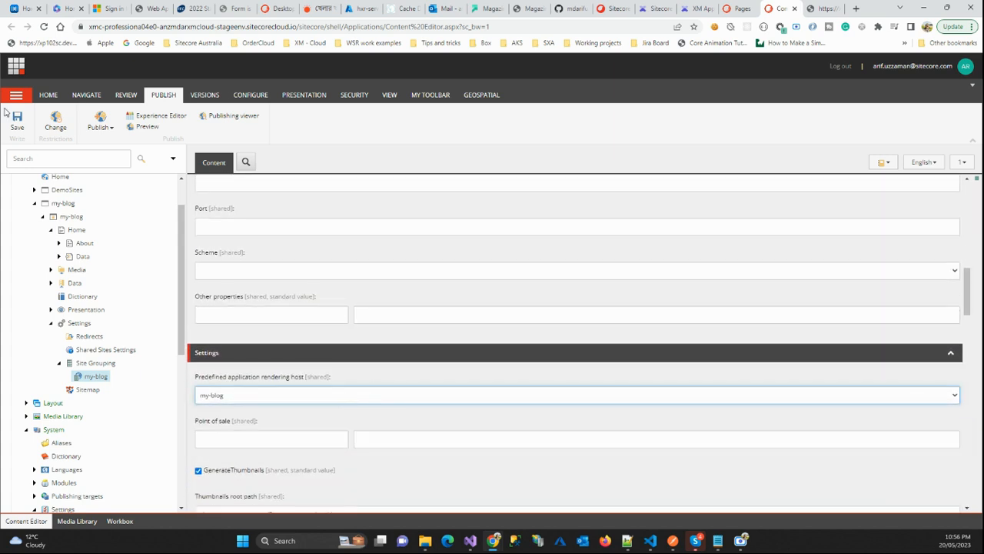
{"action": "scroll", "scroll_direction": "down", "scroll_amount": 3}
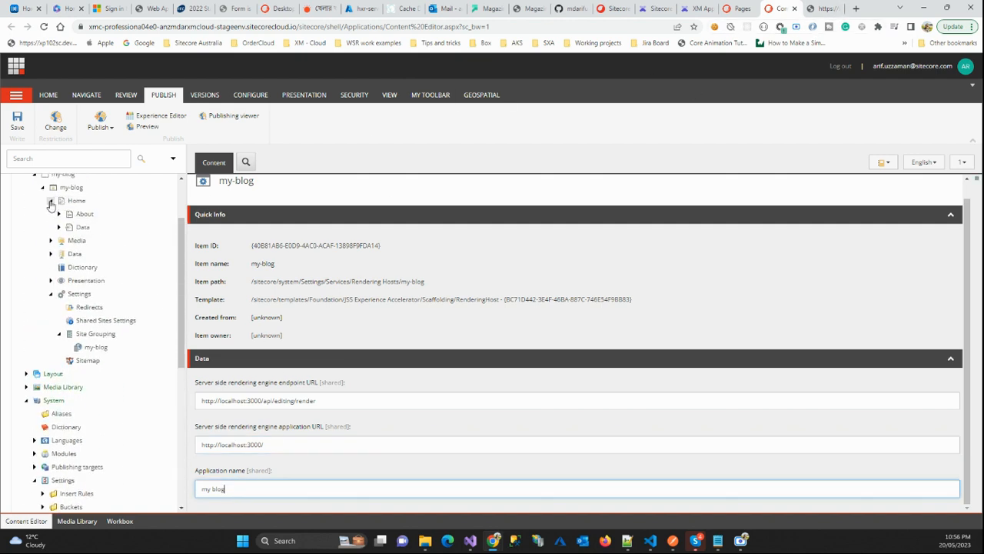
{"action": "left_click", "coordinate": [76, 200]}
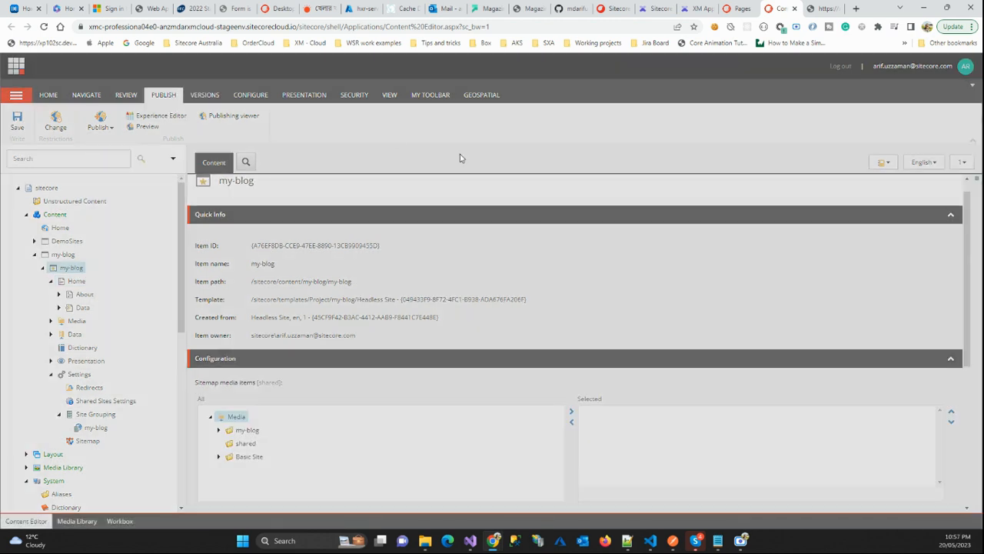
Publish the my-blog site to Edge with smart publish
{"action": "left_click", "coordinate": [98, 126]}
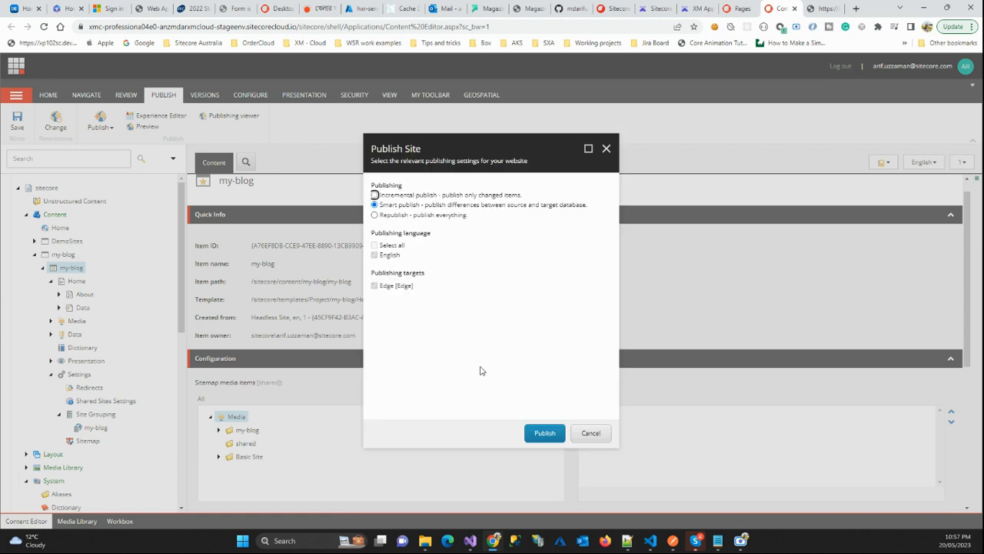
{"action": "left_click", "coordinate": [545, 433]}
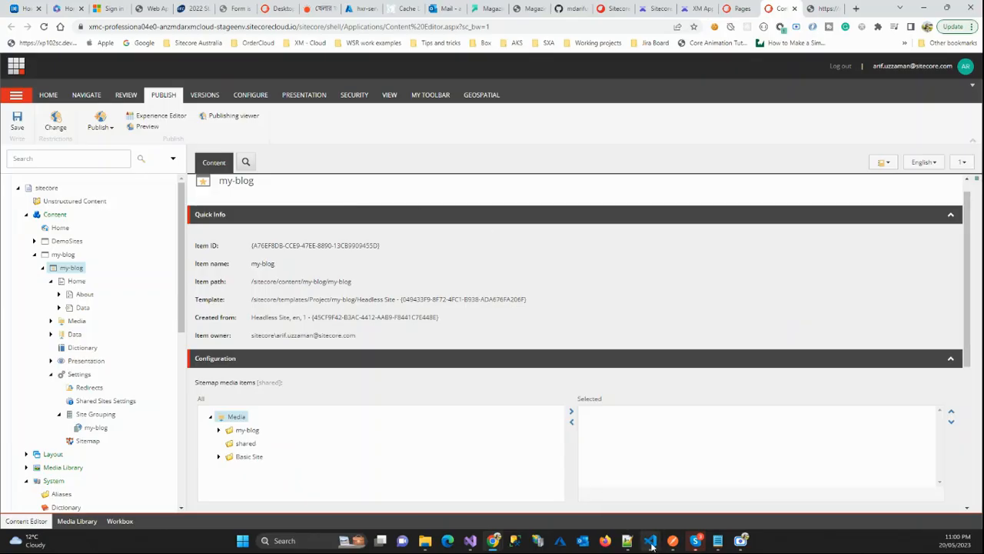
Restart the my-blog app in the VS Code terminal with jss start:connected
{"action": "left_click", "coordinate": [650, 540]}
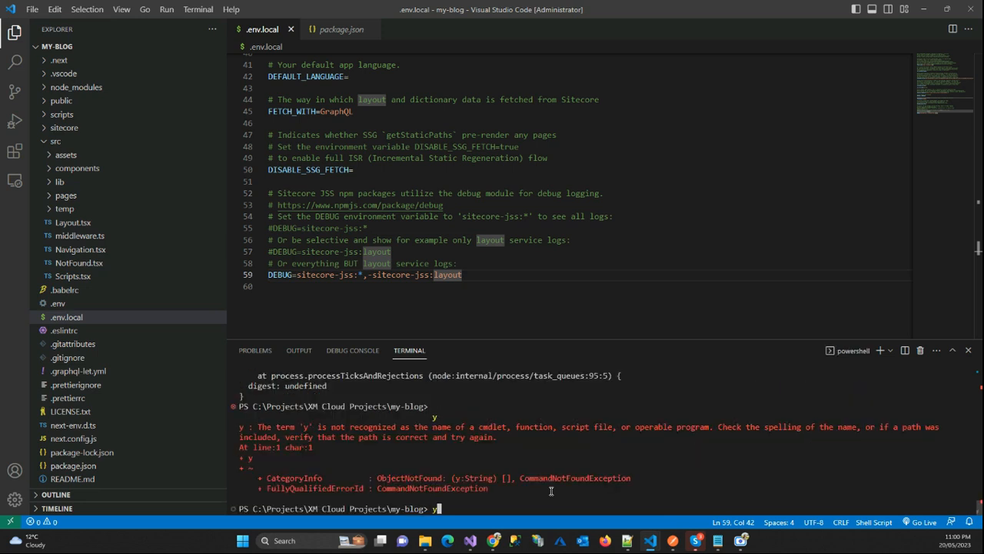
{"action": "type", "text": "jss start:connected"}
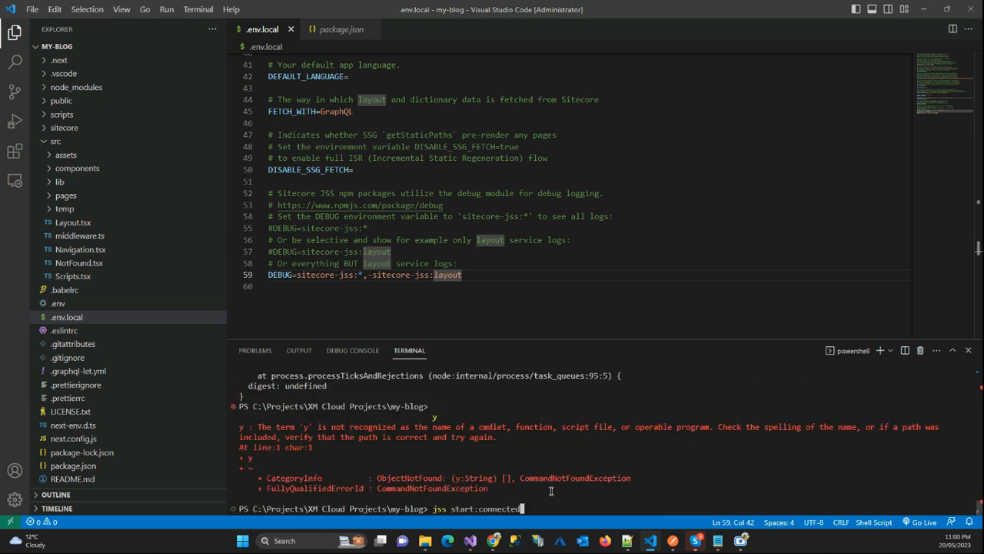
{"action": "key", "text": "Return"}
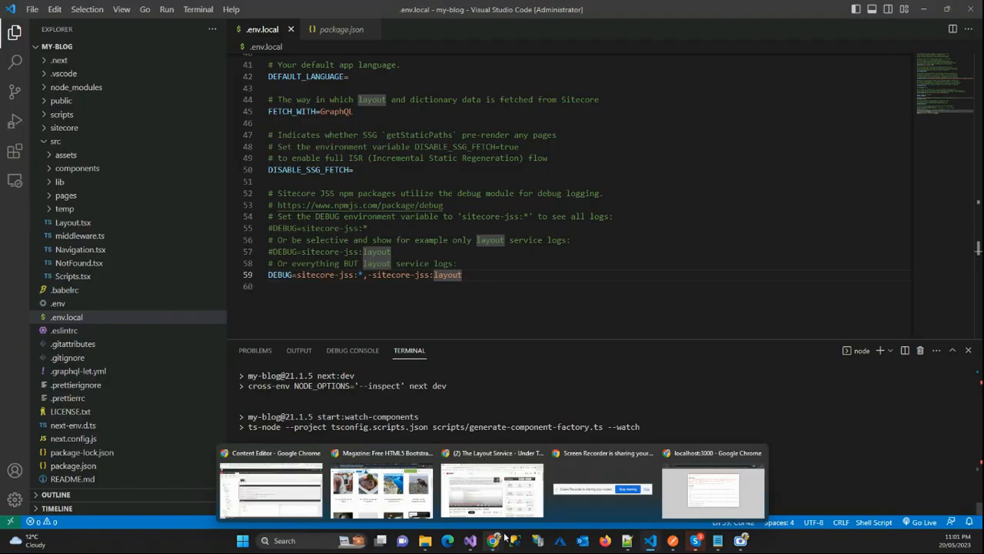
Reload localhost:3000 to show the Skate Park homepage and scroll back to its heading
{"action": "left_click", "coordinate": [713, 492]}
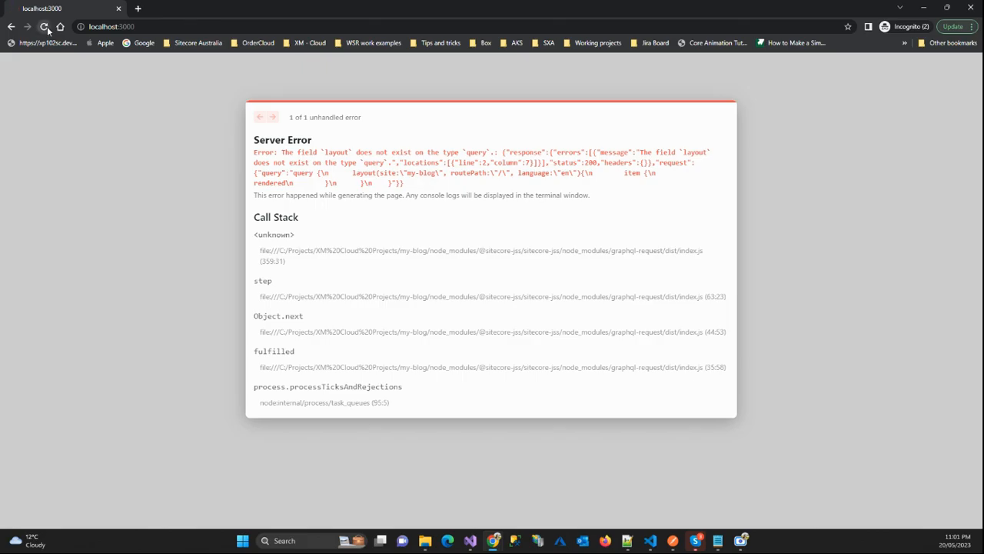
{"action": "left_click", "coordinate": [651, 541]}
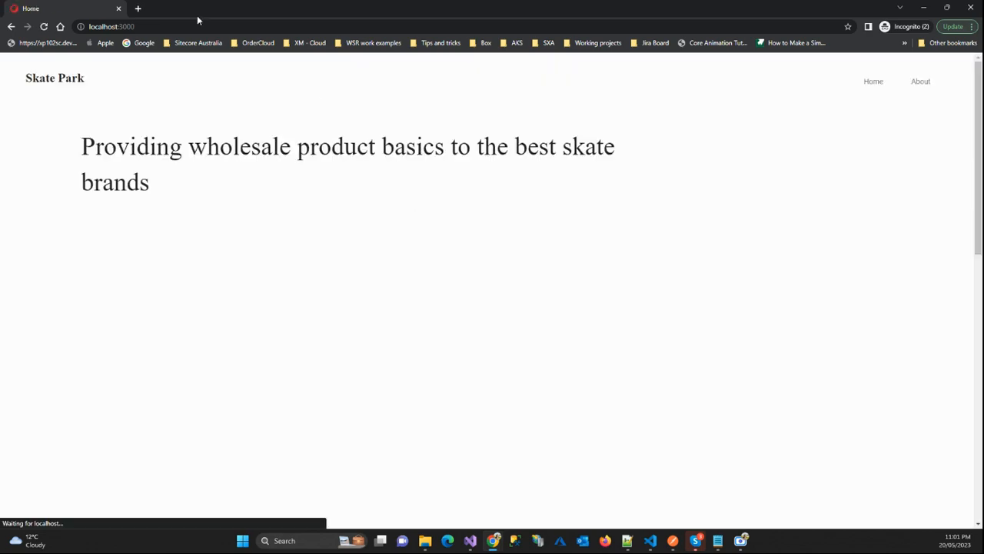
{"action": "scroll", "scroll_direction": "down", "scroll_amount": 3}
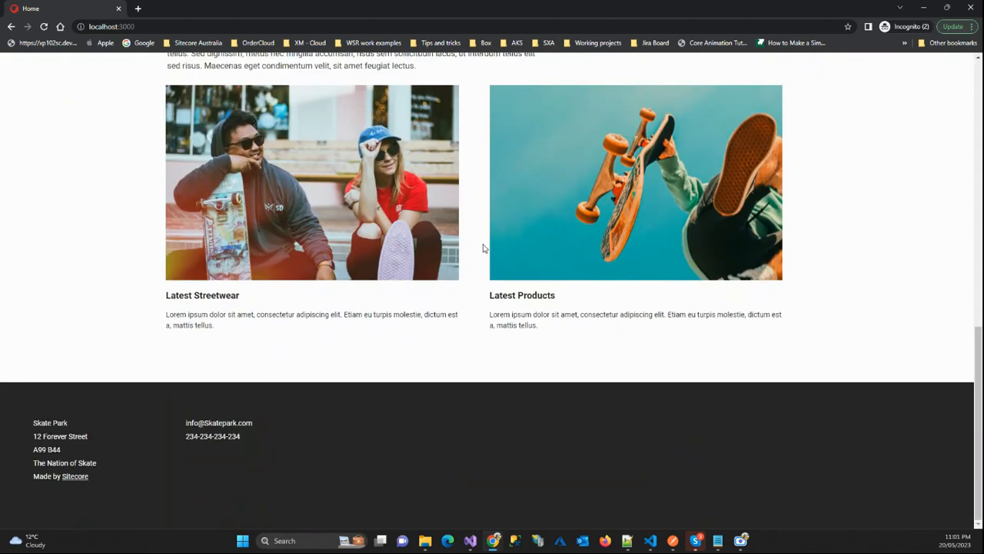
{"action": "scroll", "scroll_direction": "up", "scroll_amount": 3}
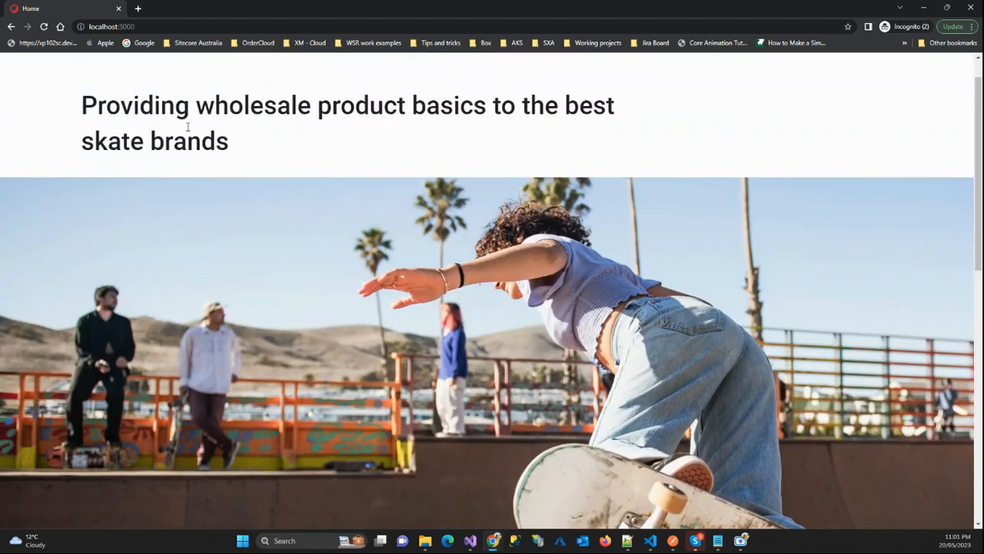
{"action": "mouse_move", "coordinate": [342, 139]}
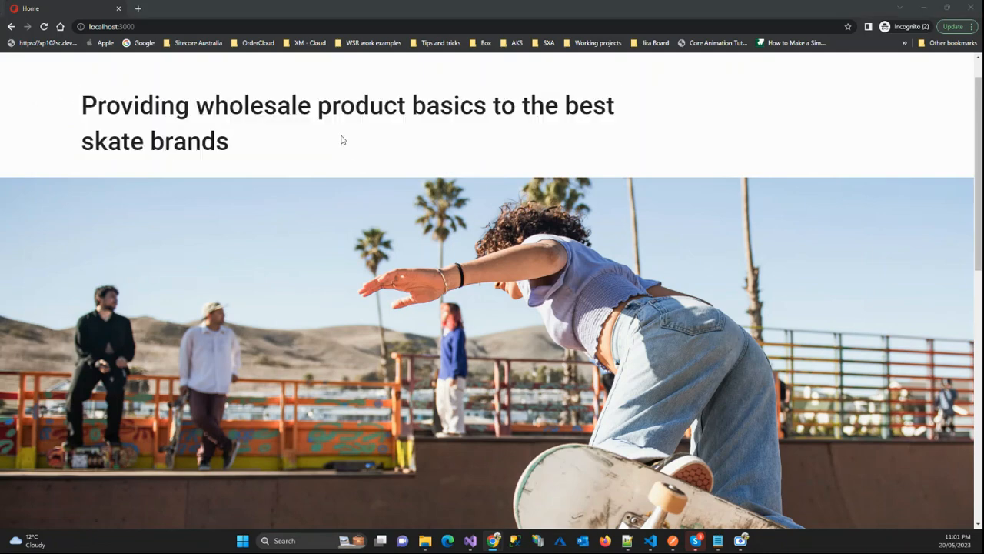
{"action": "mouse_move", "coordinate": [493, 540]}
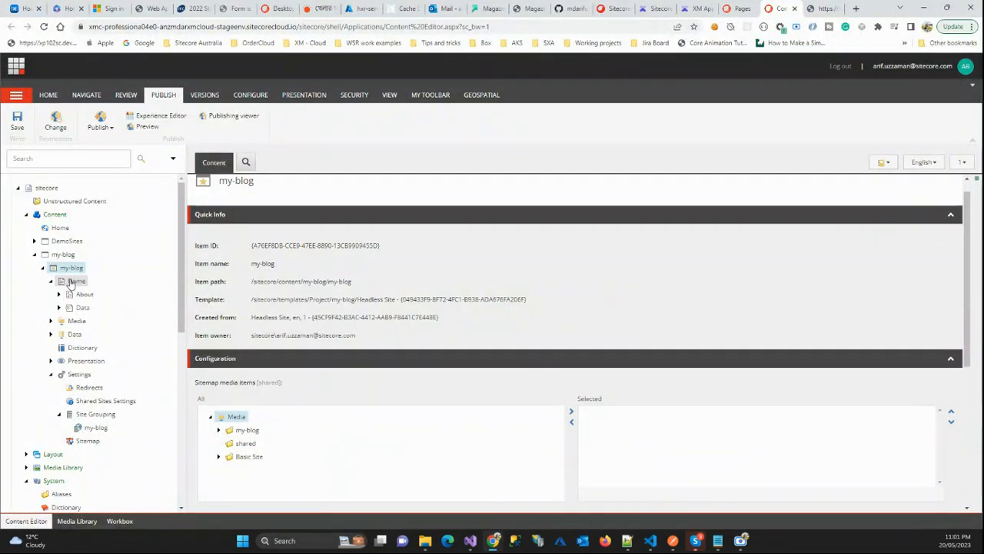
Check the Home page's layout details to find the Text 1 rich text data source
{"action": "left_click", "coordinate": [76, 281]}
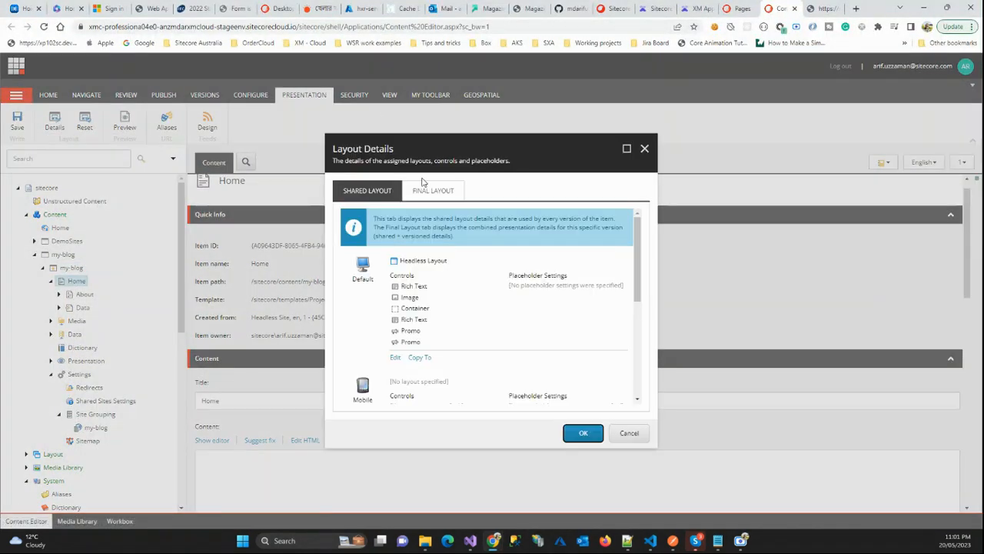
{"action": "left_click", "coordinate": [433, 190]}
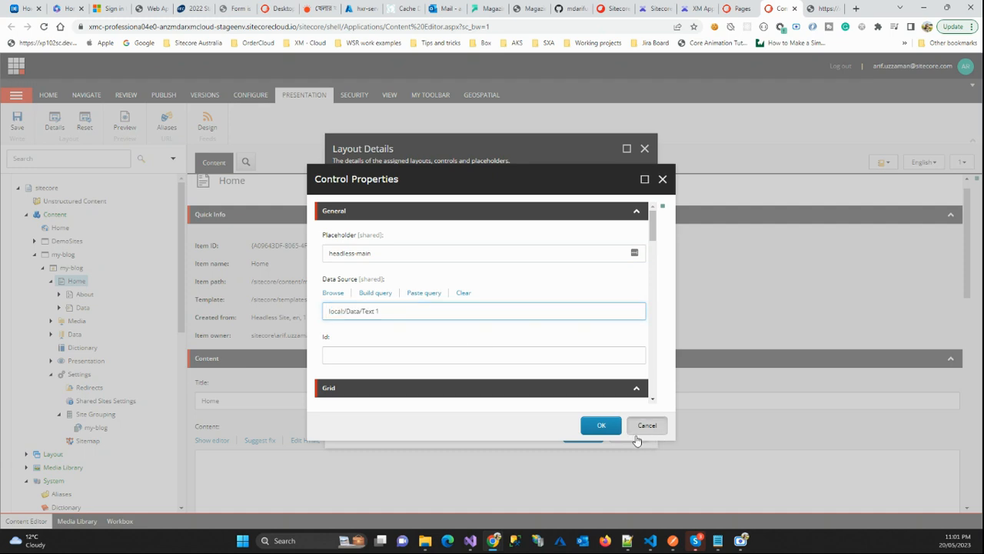
{"action": "left_click", "coordinate": [647, 424]}
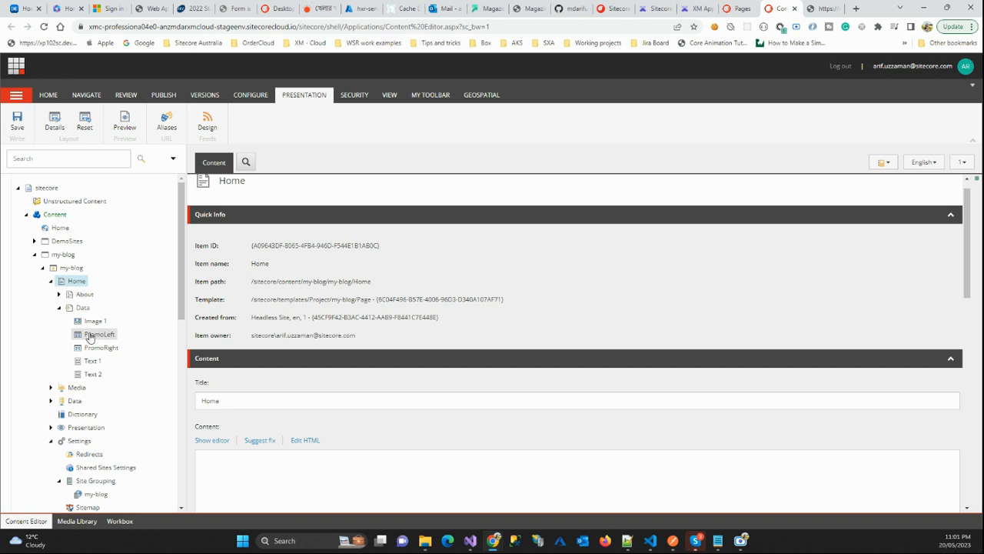
Append ' - update 1' to the Home/Data/Text 1 text in the rich editor and accept
{"action": "left_click", "coordinate": [93, 360]}
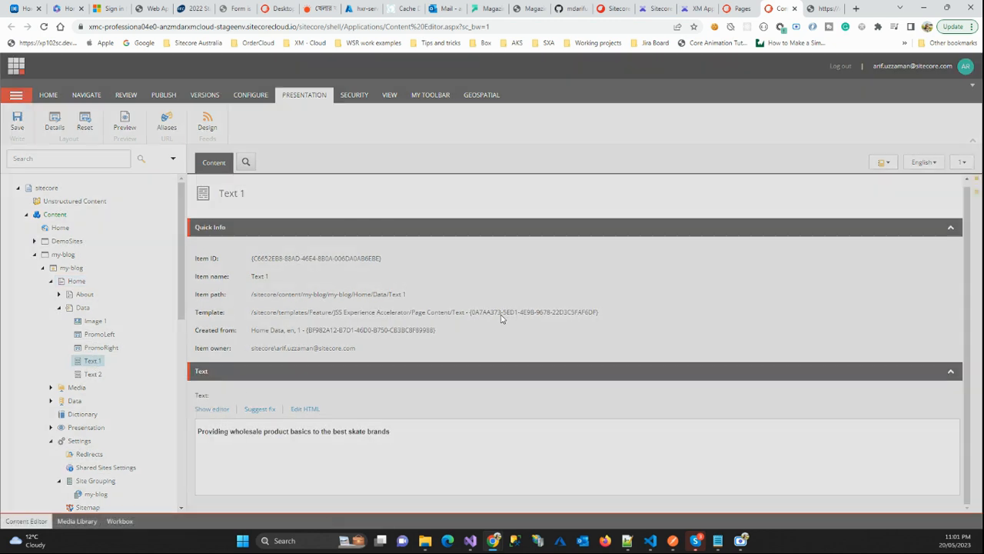
{"action": "left_click", "coordinate": [211, 408]}
{"action": "type", "text": " - up"}
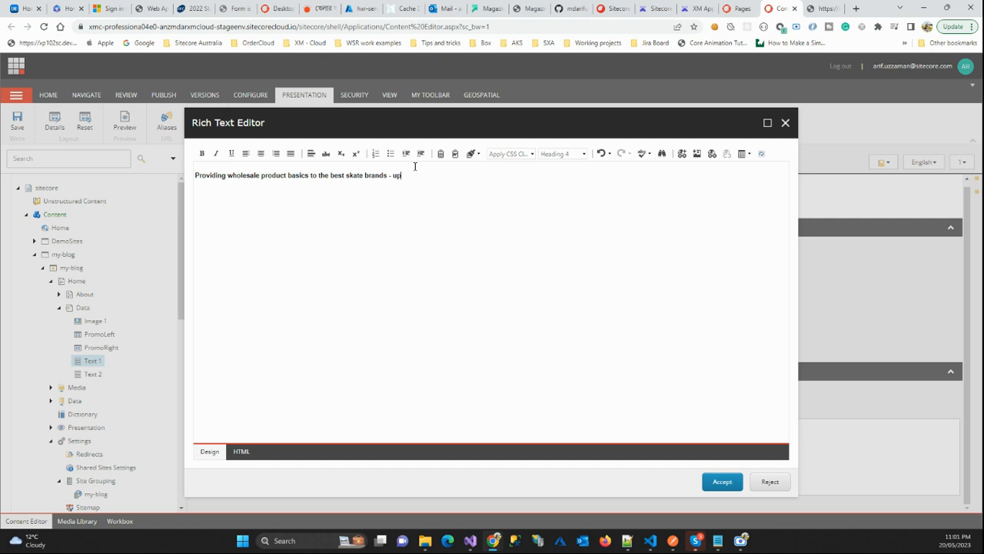
{"action": "type", "text": "date 1"}
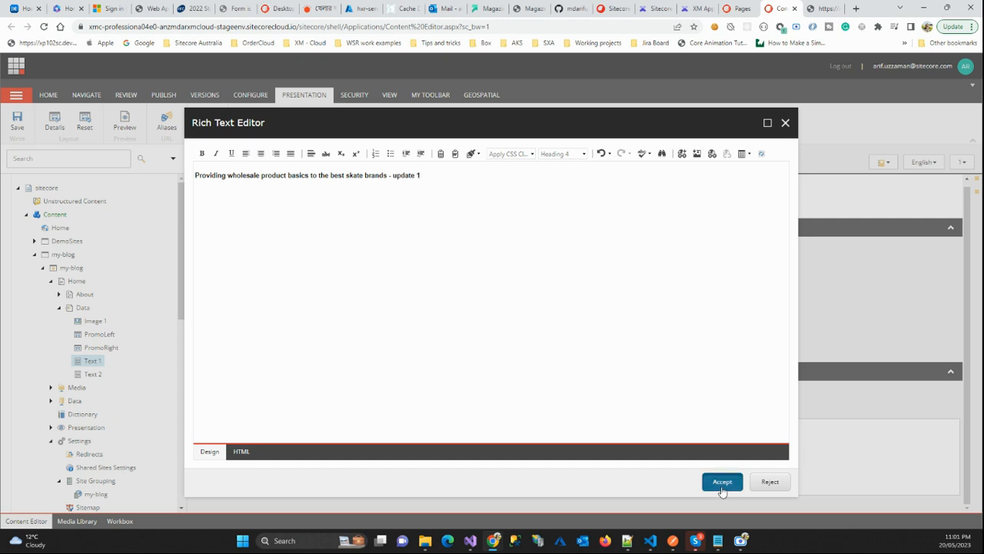
{"action": "left_click", "coordinate": [722, 482]}
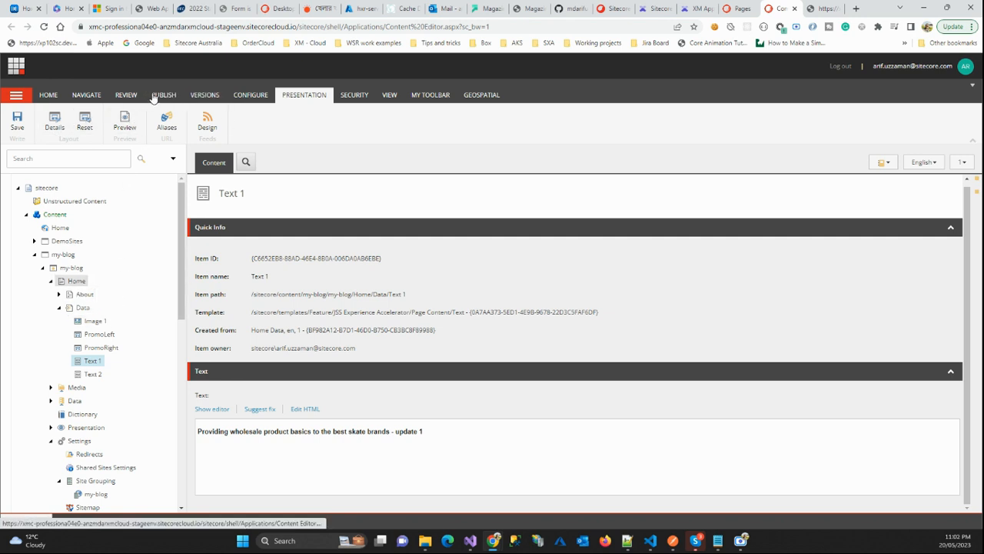
Smart-publish the Home item with its subitems to the Edge database
{"action": "left_click", "coordinate": [164, 95]}
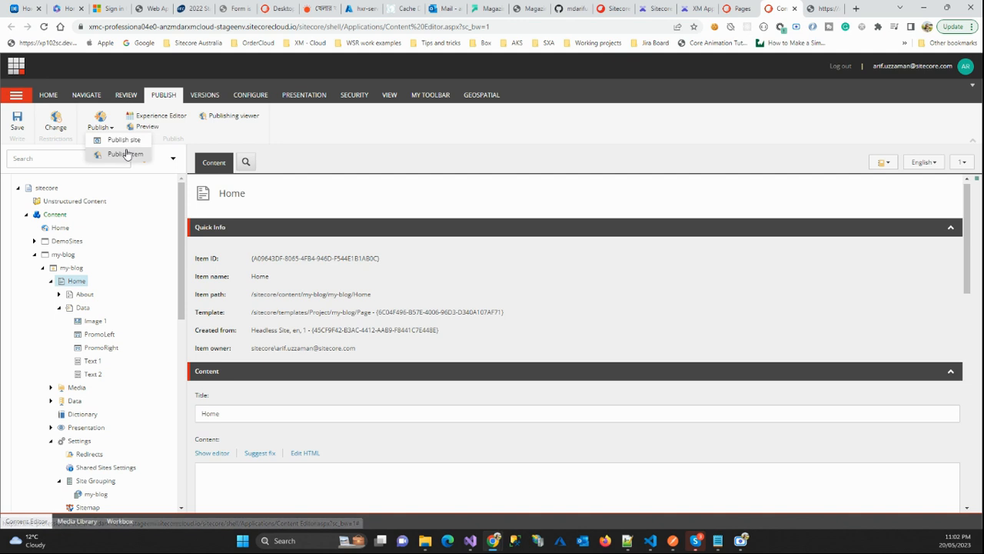
{"action": "left_click", "coordinate": [126, 154]}
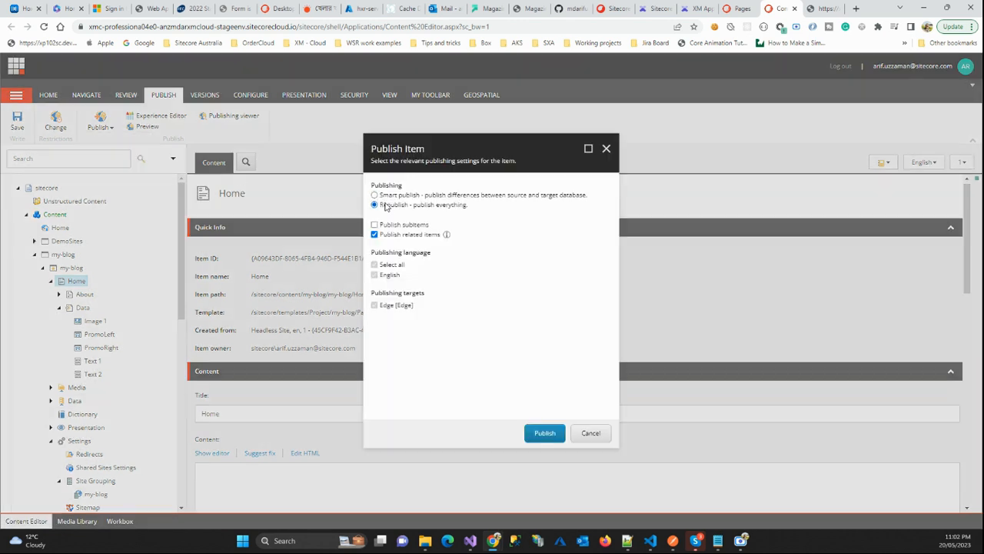
{"action": "left_click", "coordinate": [374, 195]}
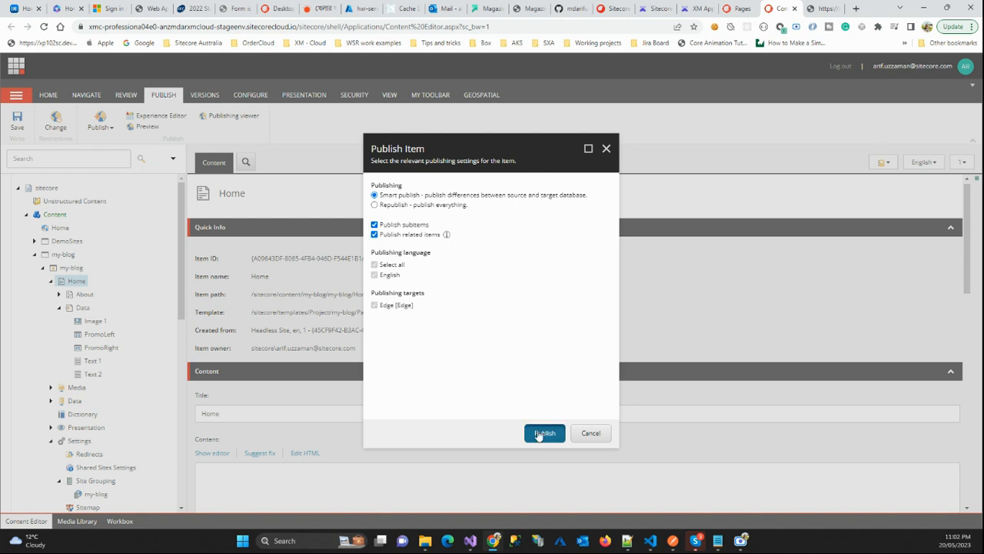
{"action": "left_click", "coordinate": [545, 433]}
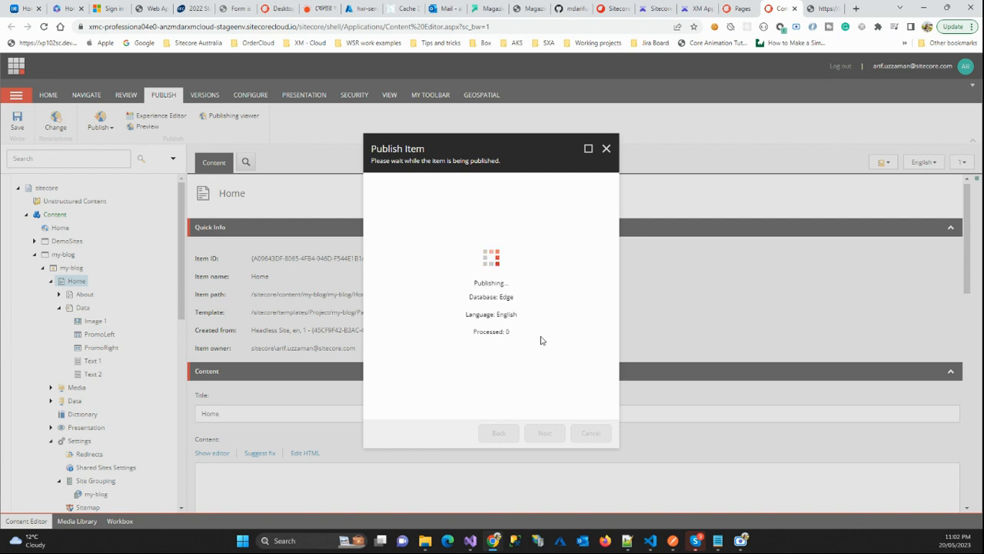
{"action": "mouse_move", "coordinate": [792, 453]}
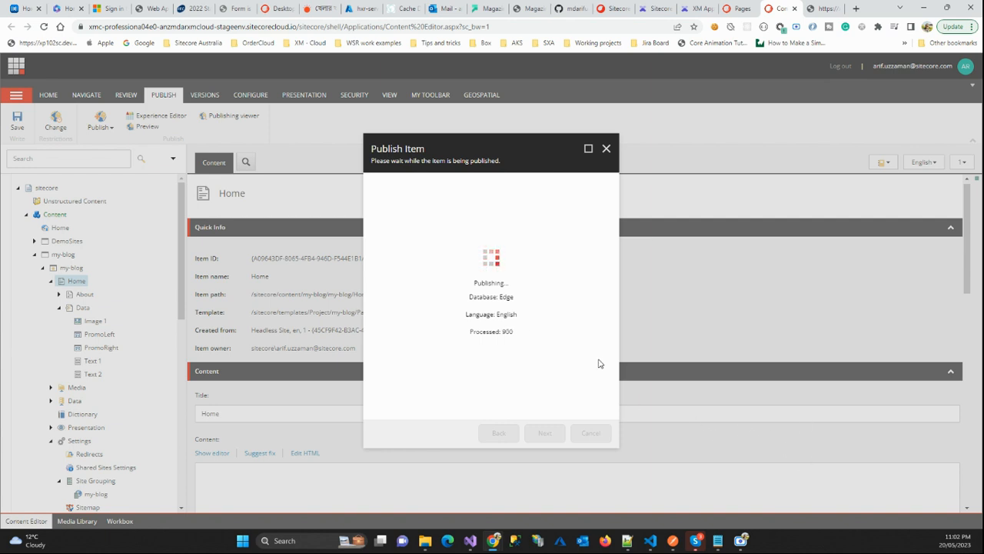
{"action": "mouse_move", "coordinate": [596, 355]}
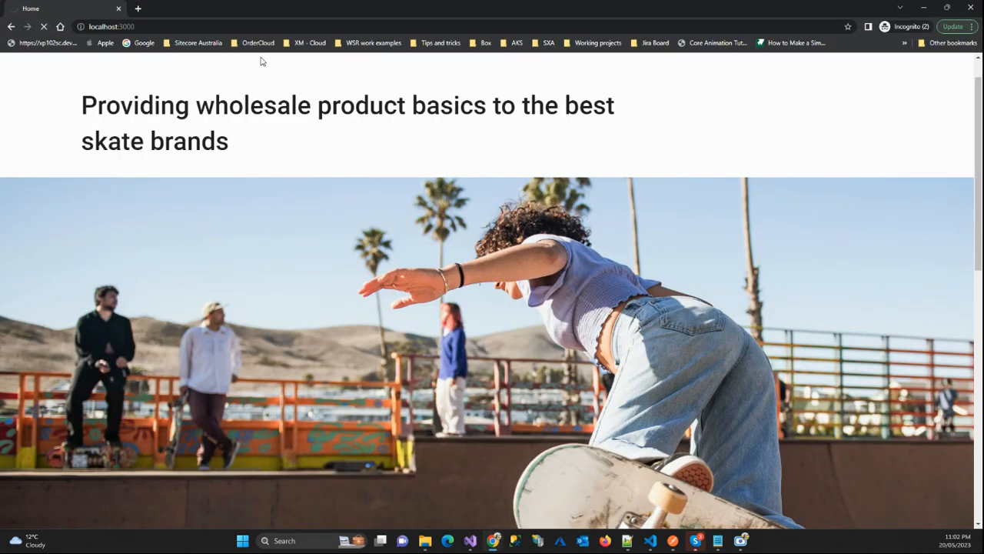
{"action": "mouse_move", "coordinate": [283, 159]}
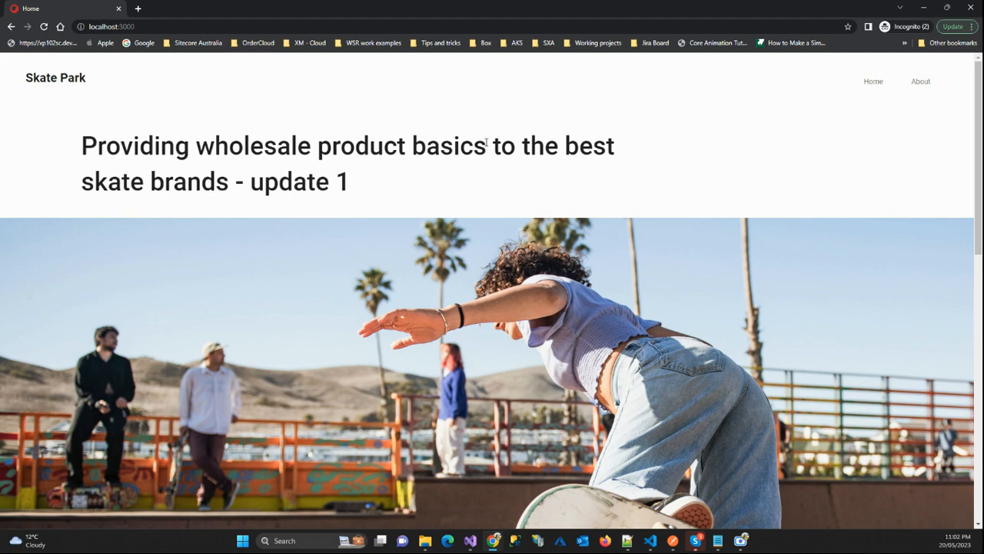
{"action": "mouse_move", "coordinate": [921, 81]}
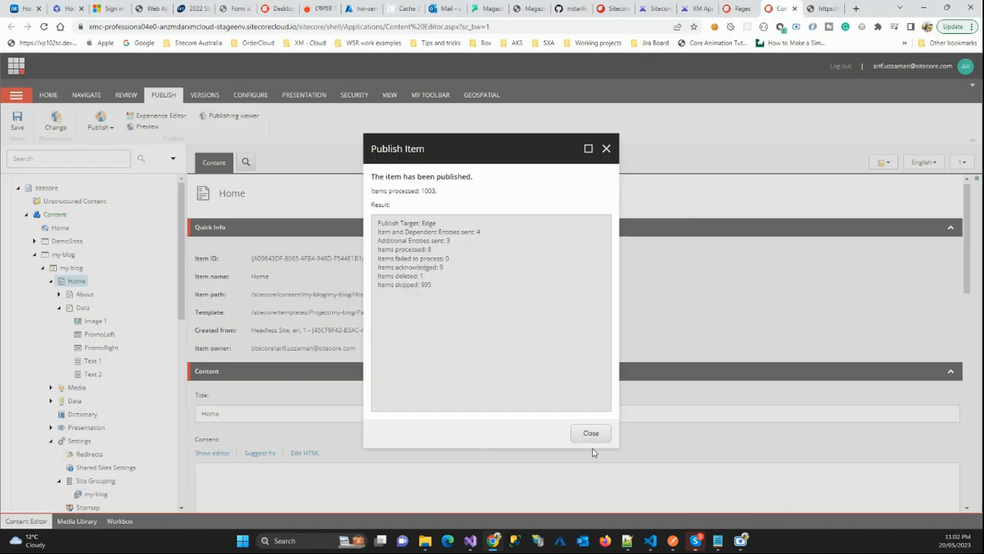
Close the publishing report and switch to the XM Cloud Pages tab for Home
{"action": "left_click", "coordinate": [590, 433]}
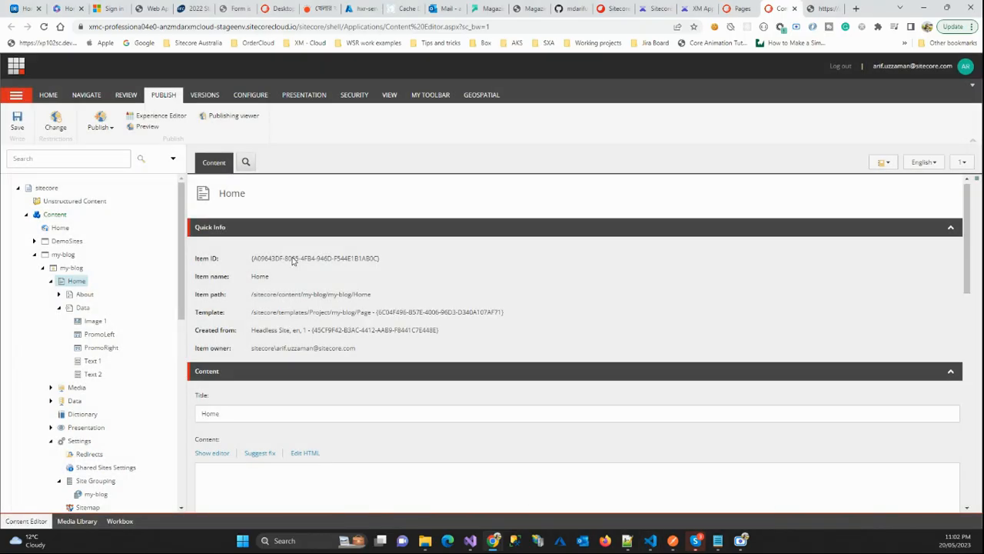
{"action": "left_click", "coordinate": [693, 8]}
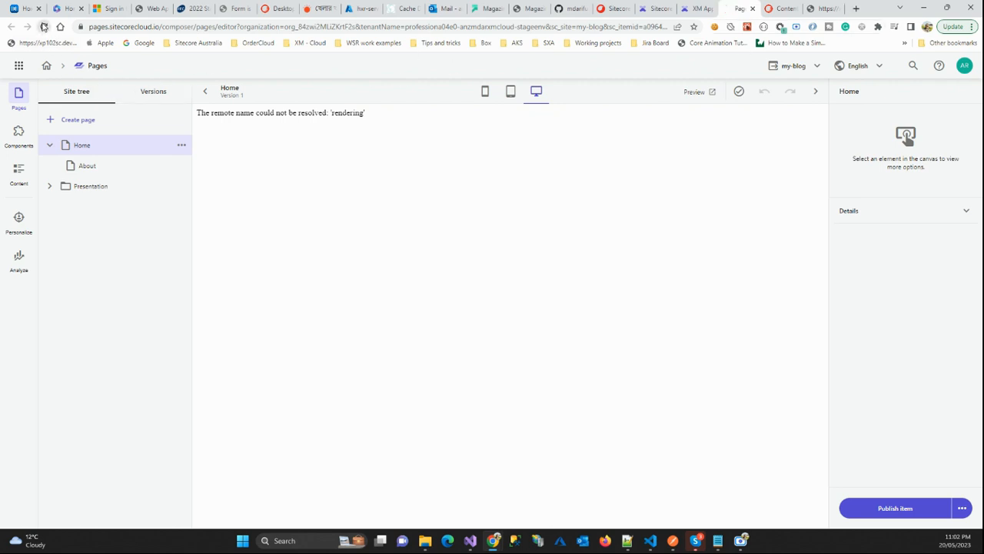
Reload Pages and select the 'Unable to connect to the remote server' canvas error
{"action": "left_click", "coordinate": [44, 26]}
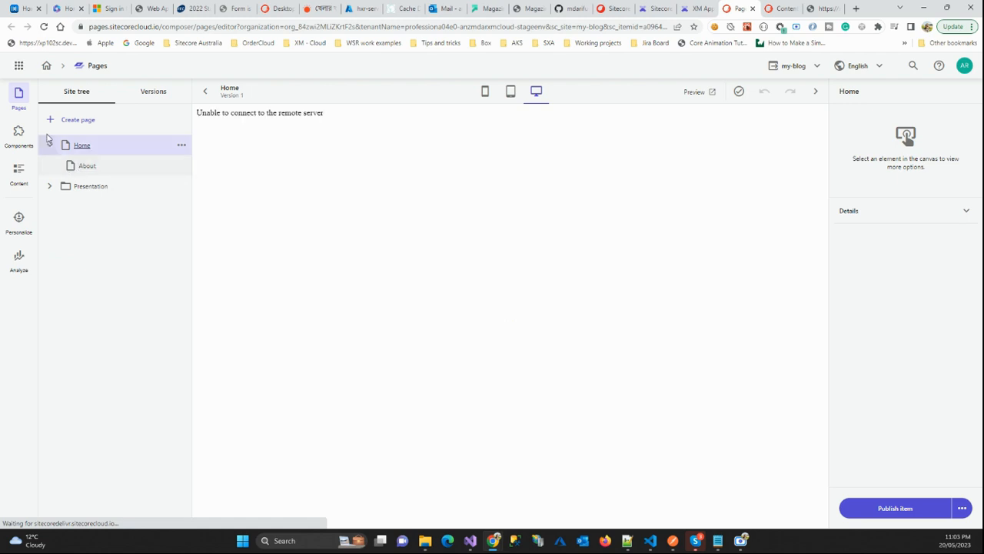
{"action": "left_click", "coordinate": [49, 144]}
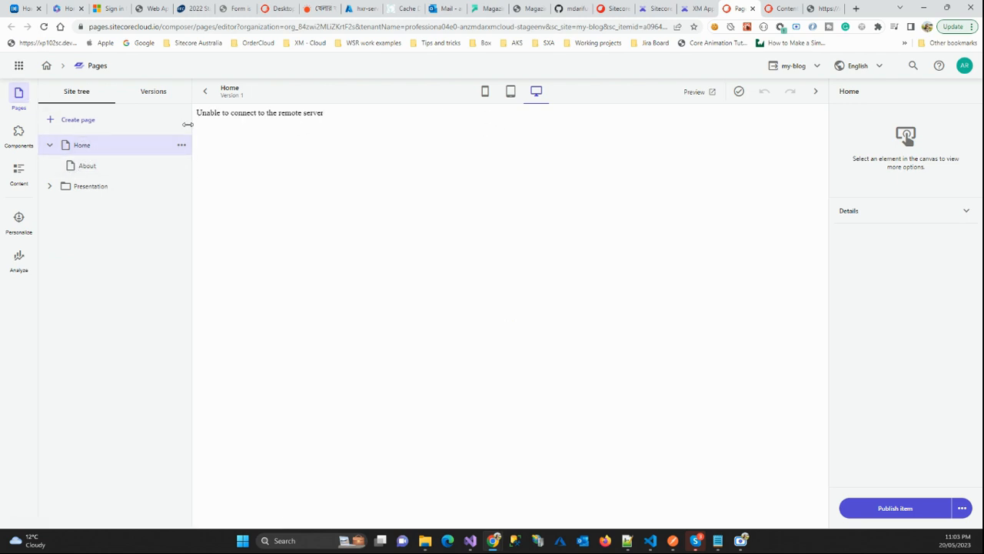
{"action": "triple_click", "coordinate": [260, 112]}
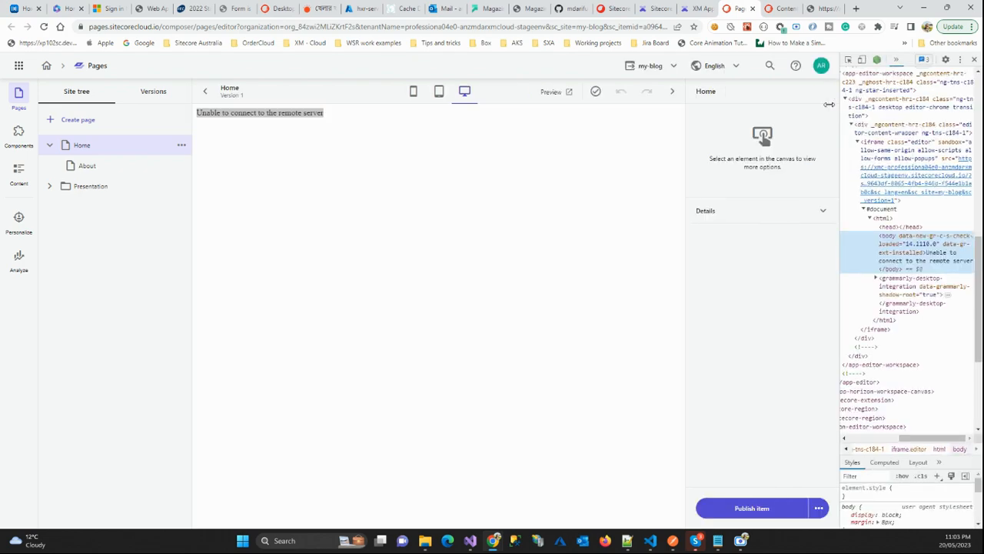
Inspect Local Storage tenant name, org id, feaasauth and color-mode entries in DevTools Application
{"action": "left_click", "coordinate": [870, 59]}
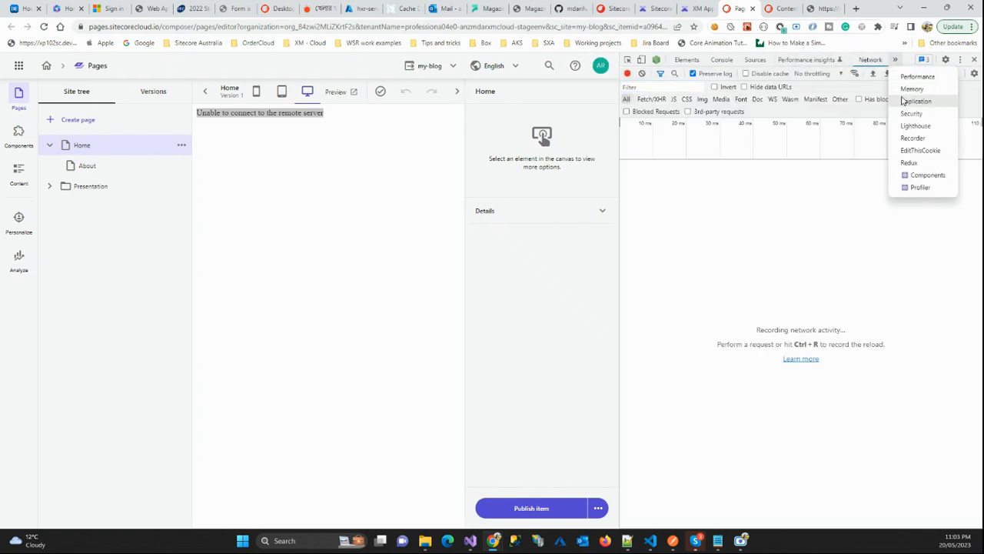
{"action": "left_click", "coordinate": [916, 100]}
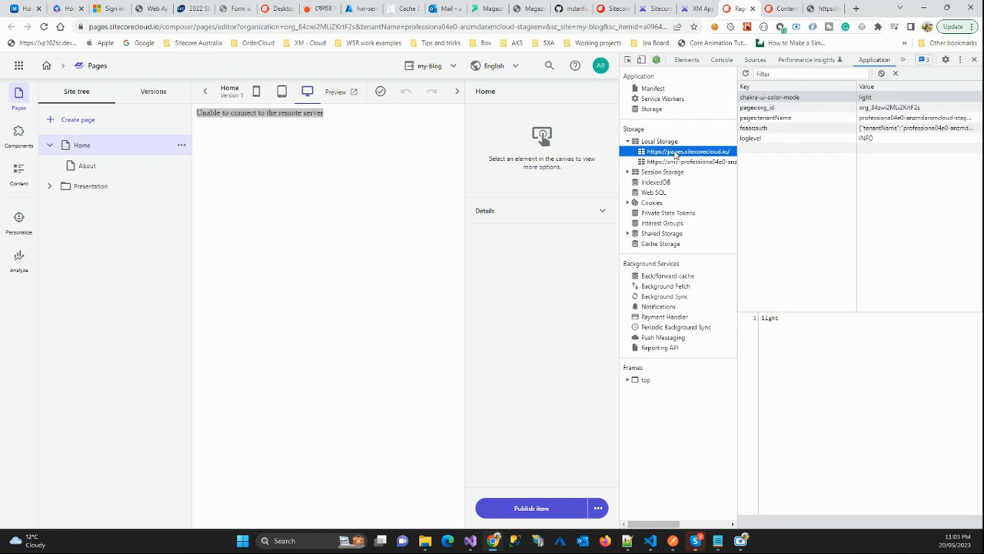
{"action": "left_click", "coordinate": [766, 118]}
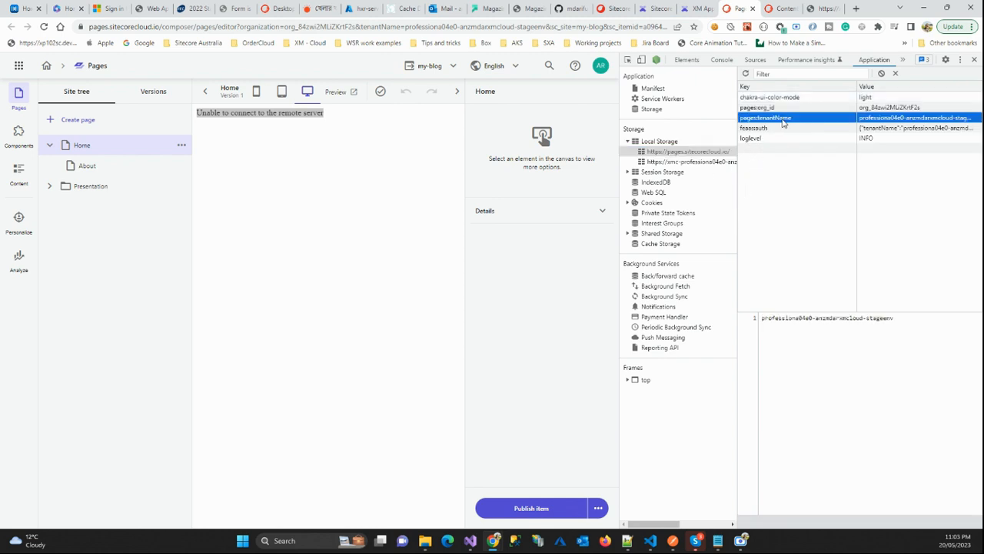
{"action": "left_click", "coordinate": [757, 106]}
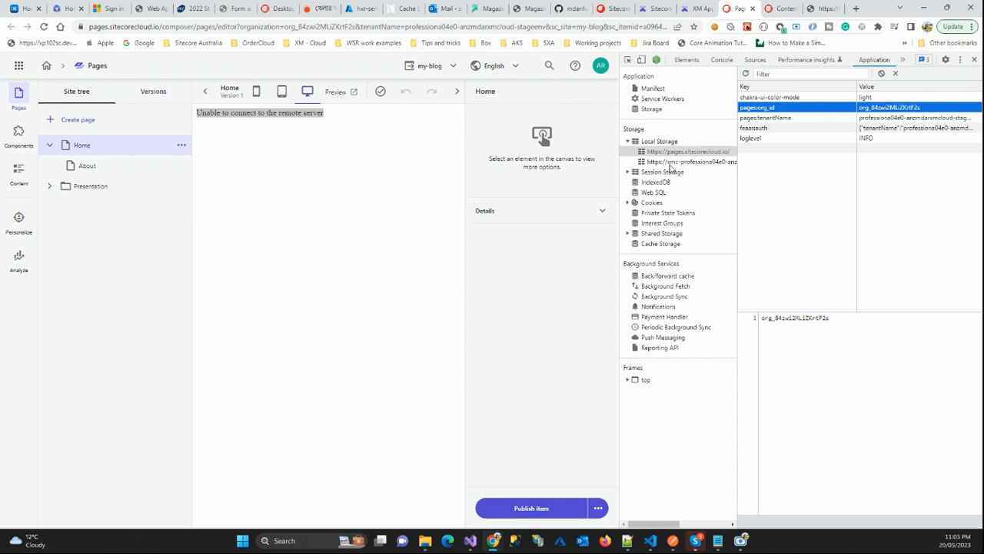
{"action": "left_click", "coordinate": [690, 162]}
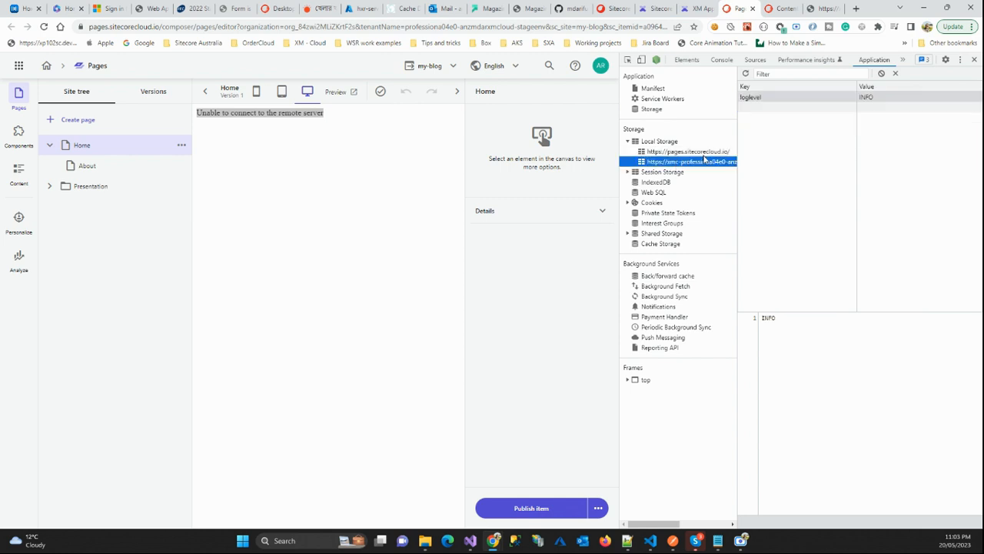
{"action": "left_click", "coordinate": [686, 151]}
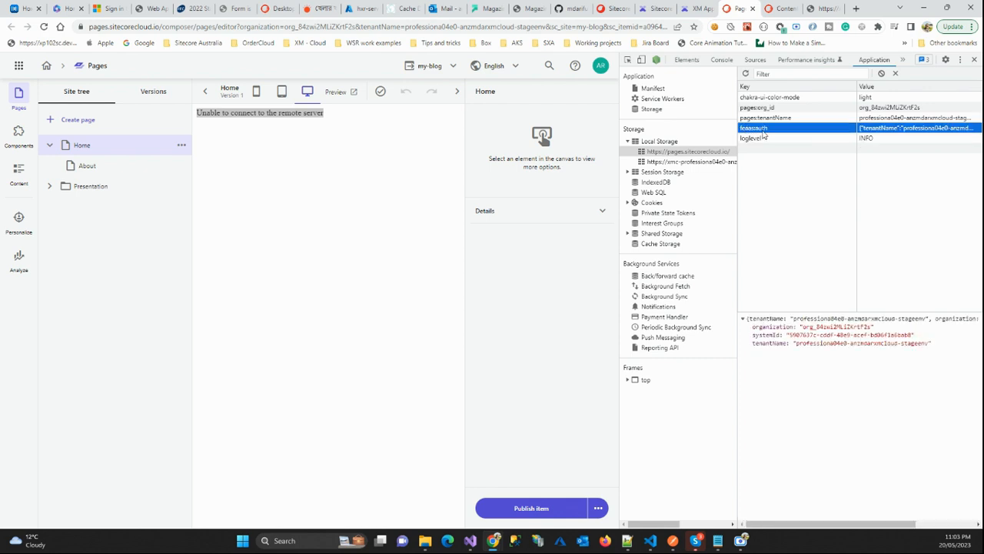
{"action": "left_click", "coordinate": [769, 97]}
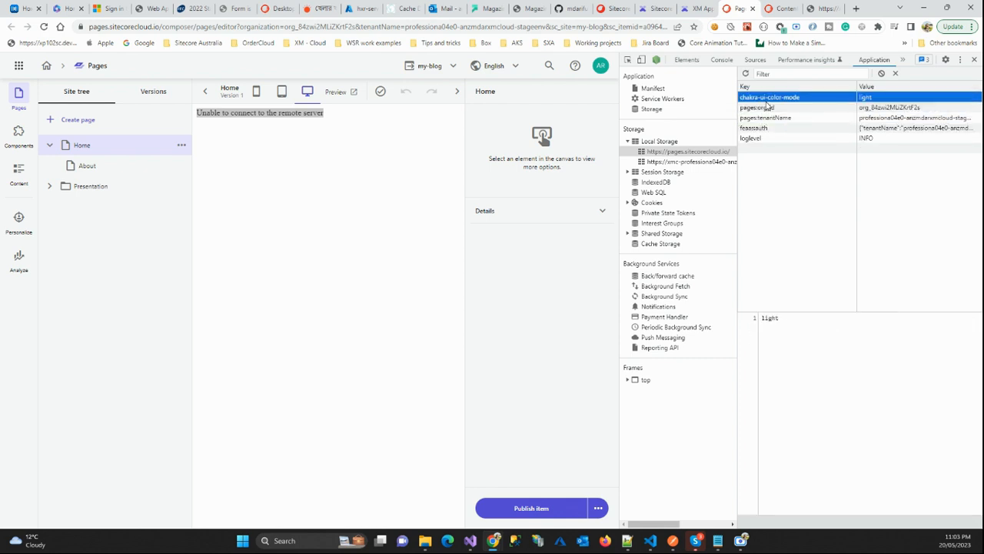